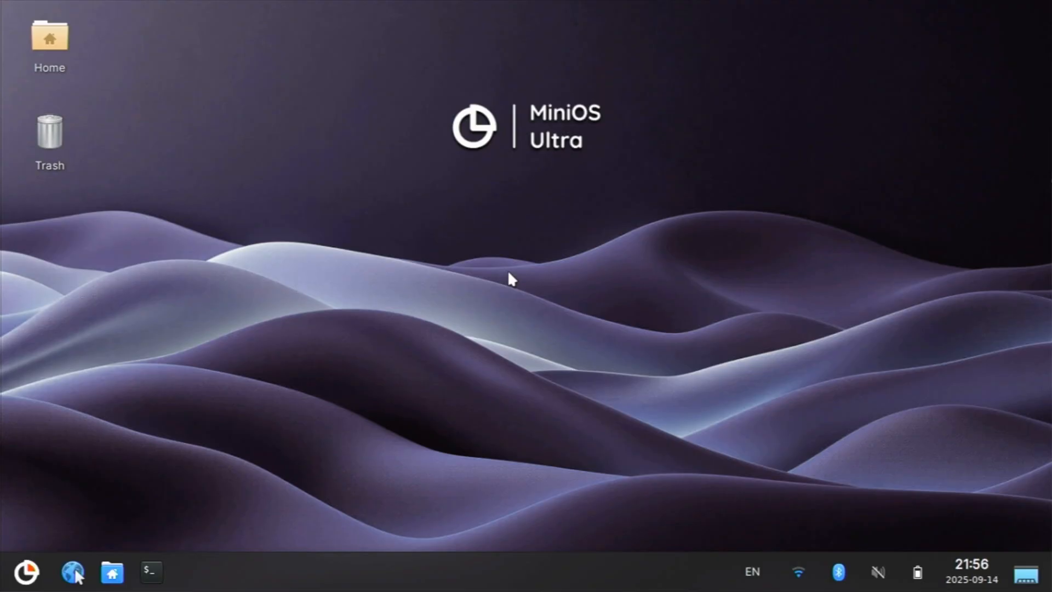
- Switch from the MiniOS Ultra desktop to Safari showing the minios.dev home page
left_click(70, 573)
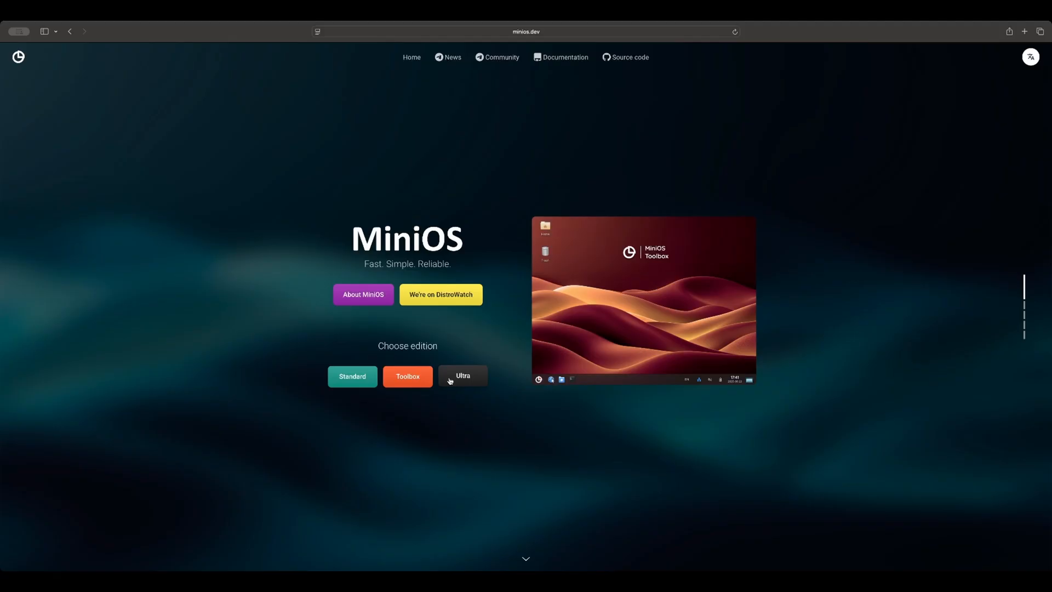
- Preview the Standard, Toolbox and Ultra edition buttons, reaching the 'What is MiniOS?' overview
left_click(462, 376)
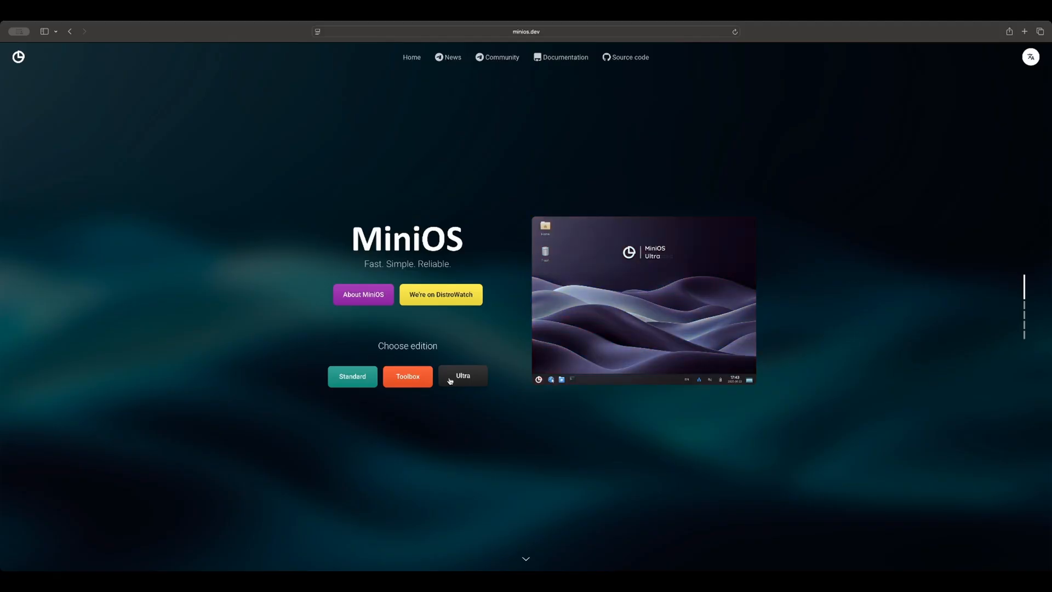
left_click(353, 376)
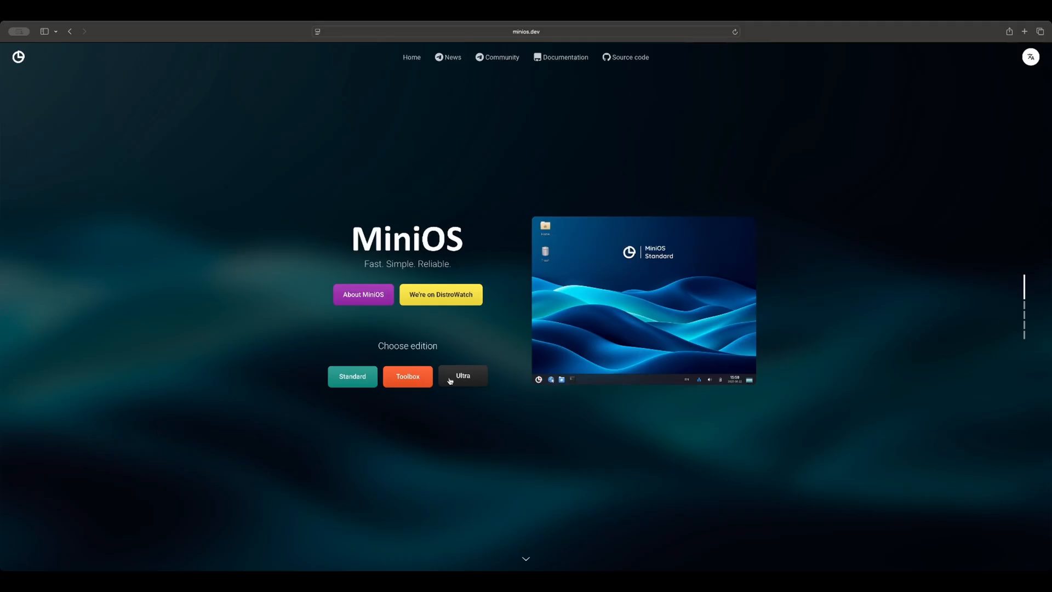
left_click(407, 376)
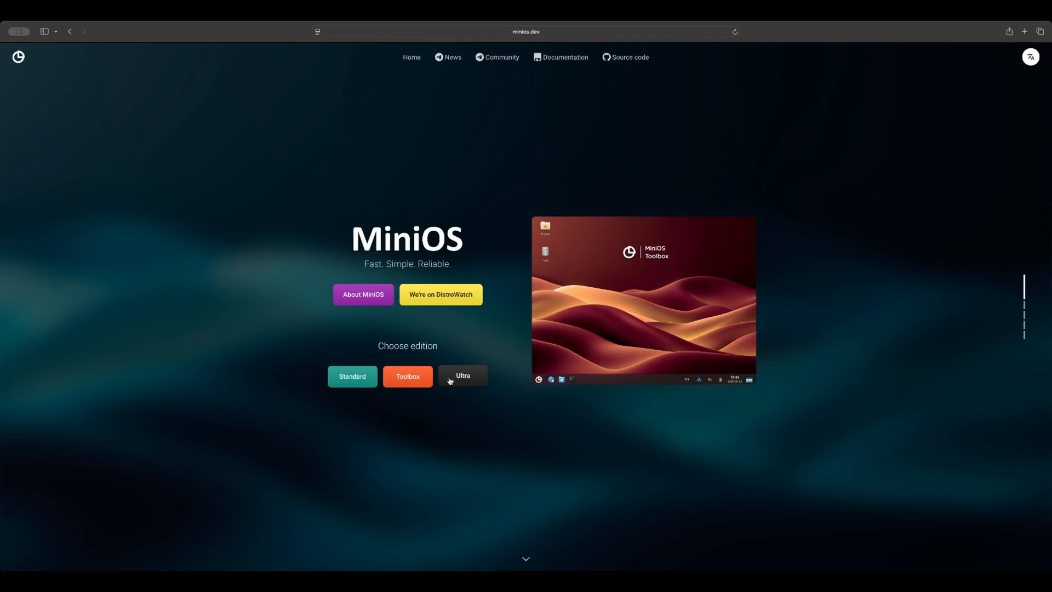
left_click(352, 376)
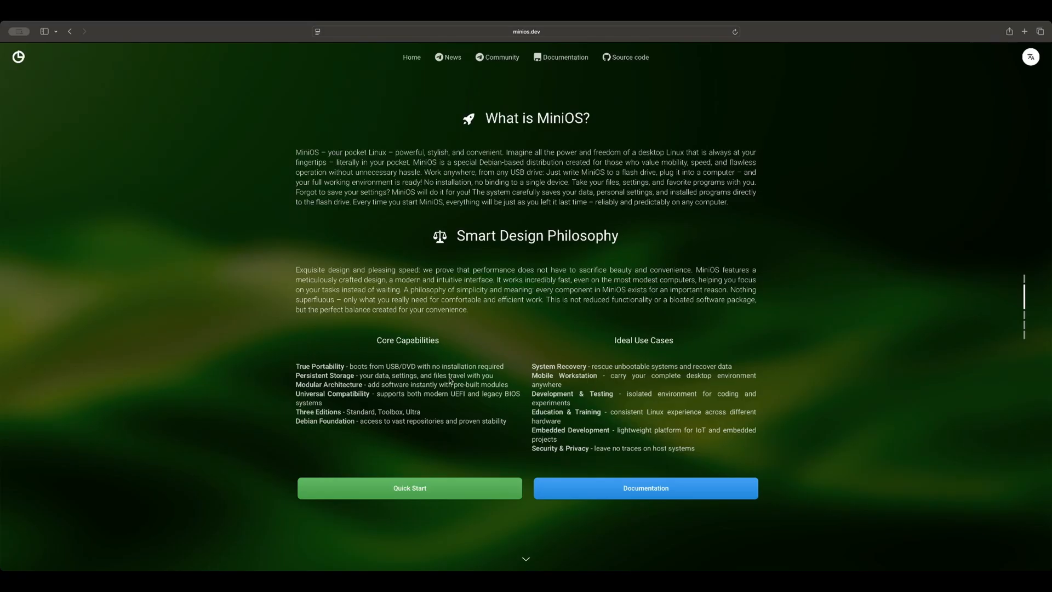
- Scroll down and use Quick Start to reach the MiniOS Toolbox section and requirements
scroll("down", 3)
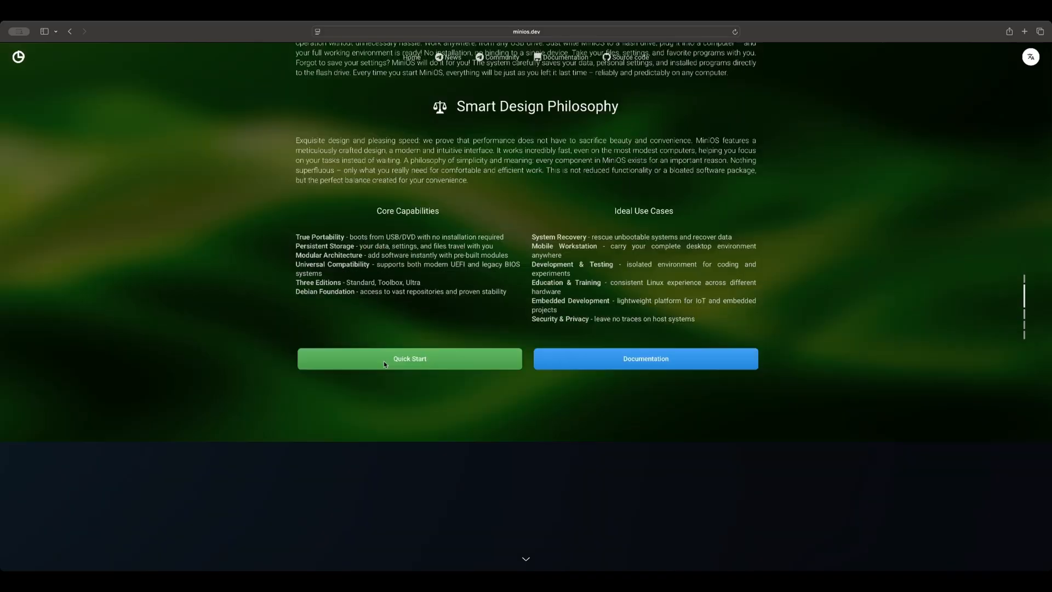
left_click(409, 359)
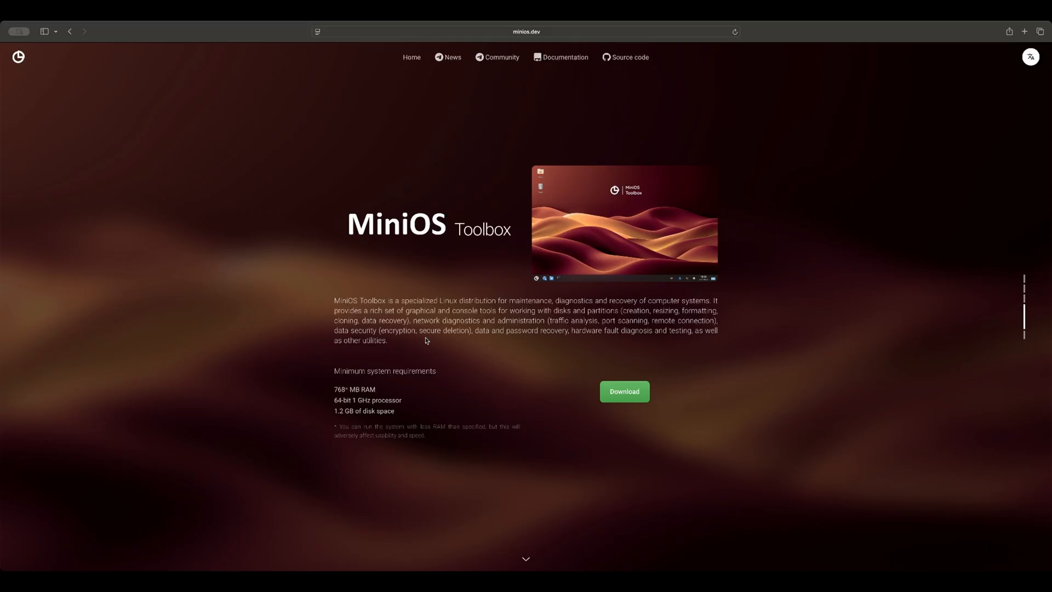
- Read the MiniOS Ultra requirements, then return to the desktop with the Whisker menu open
scroll("down", 3)
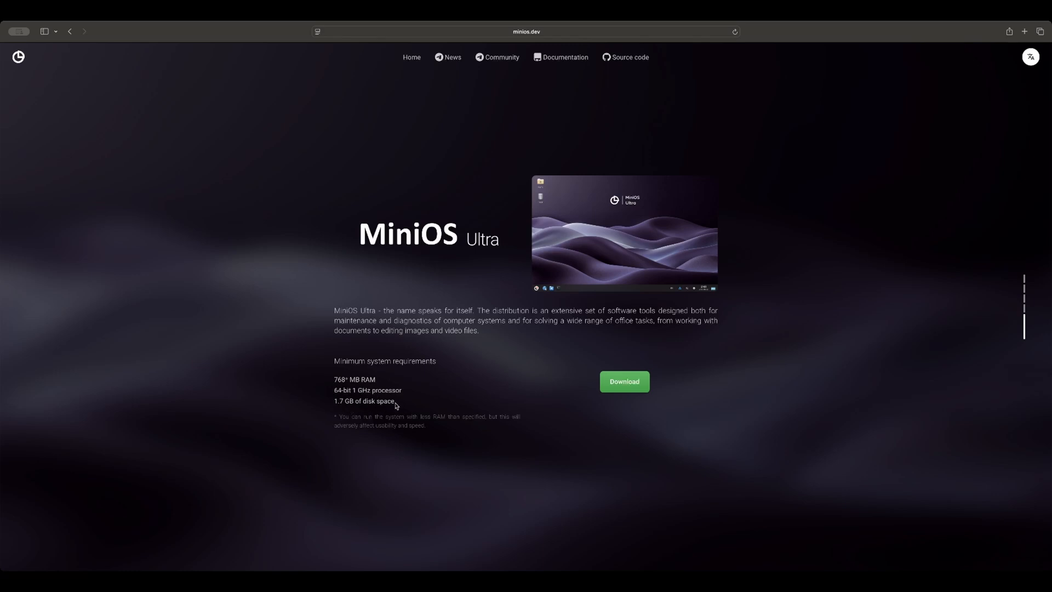
mouse_move(331, 402)
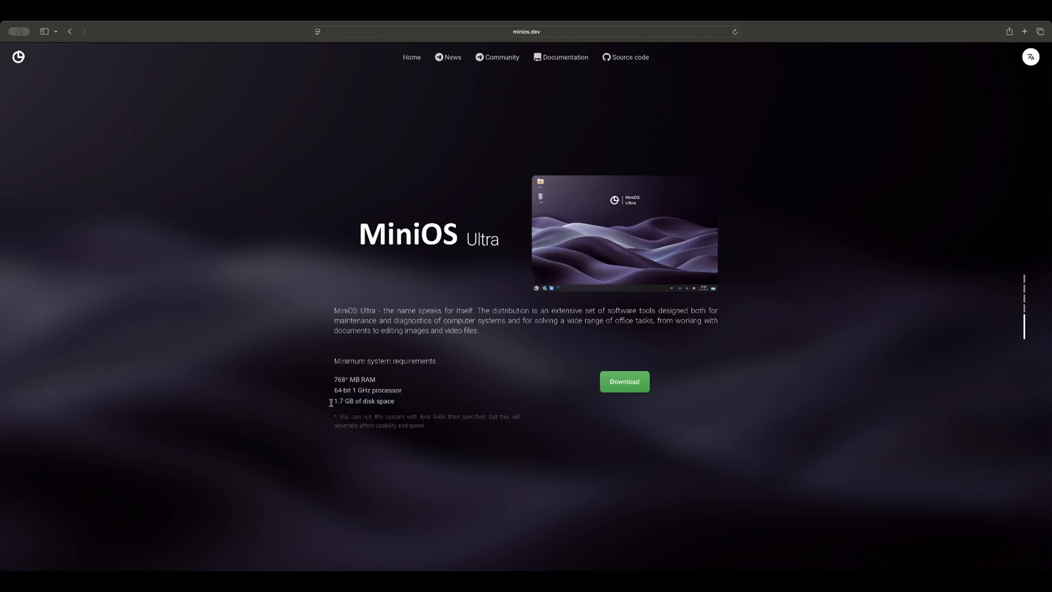
left_click(624, 381)
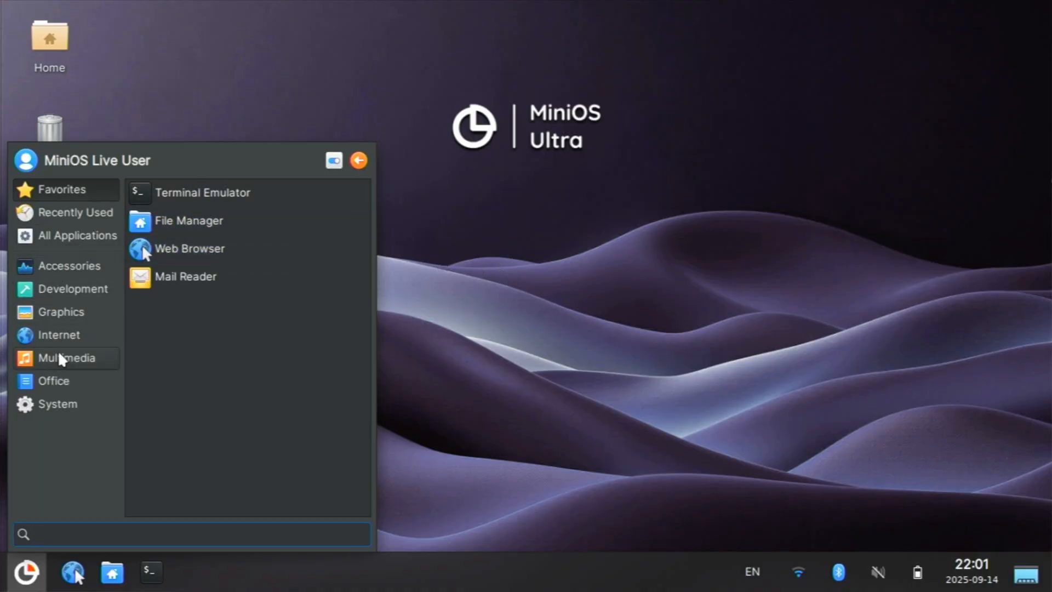
- Launch Rescuezilla via Clonezilla under All Applications in the Whisker menu
left_click(77, 235)
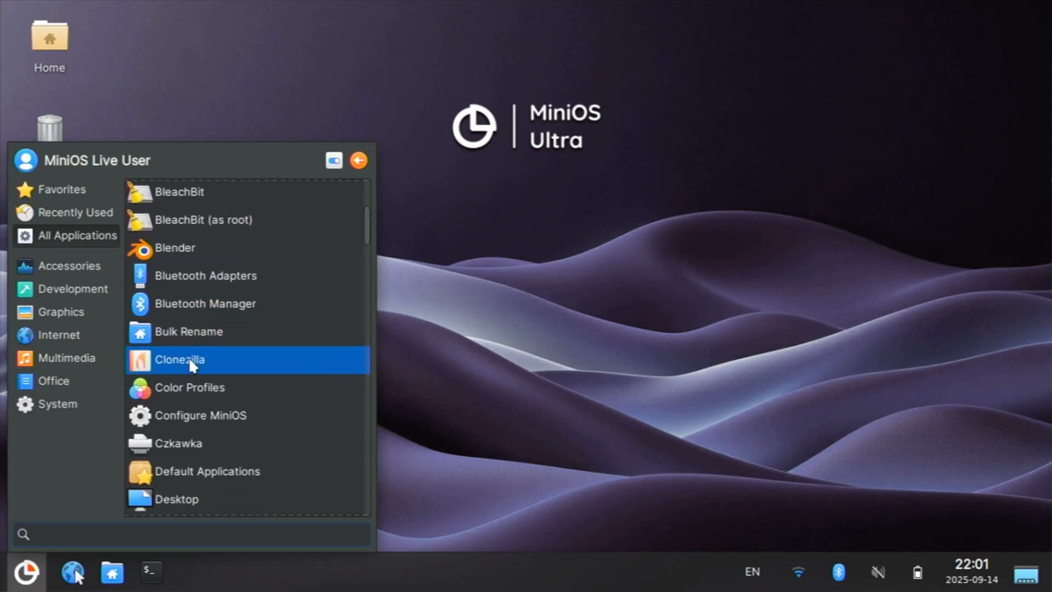
left_click(180, 360)
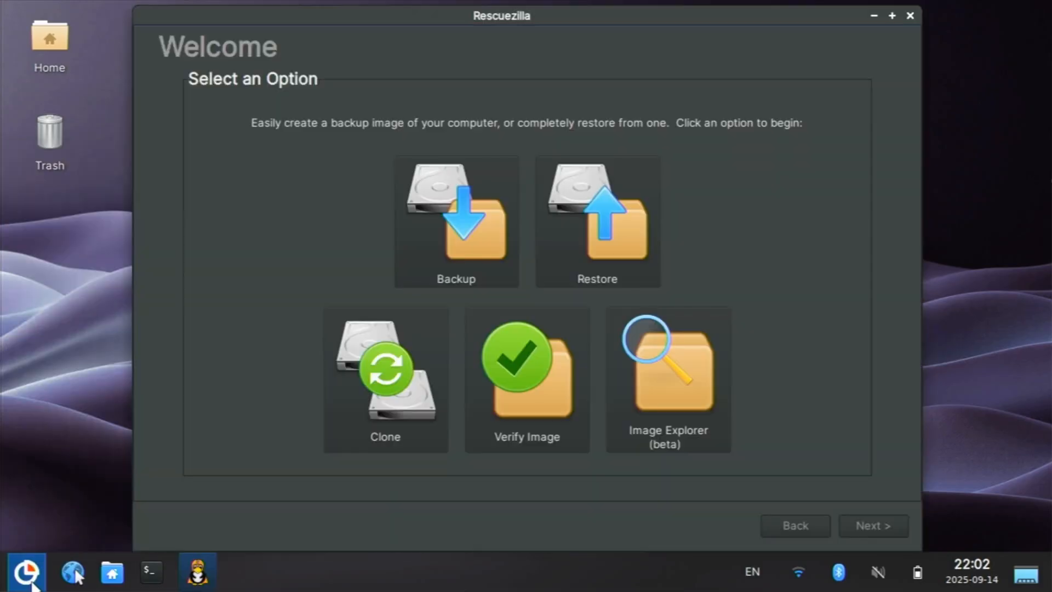
mouse_move(470, 269)
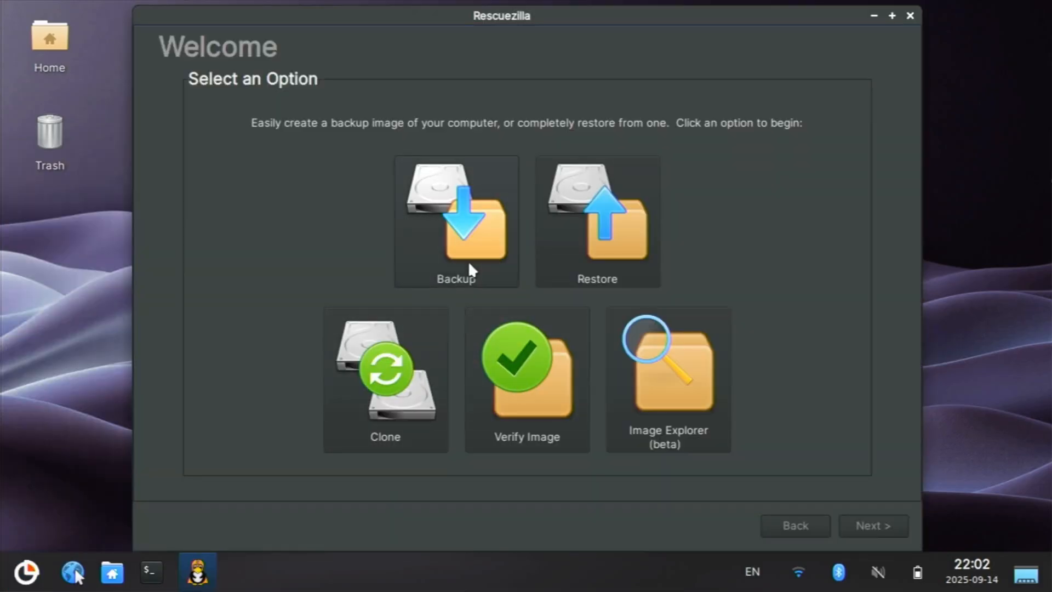
mouse_move(530, 232)
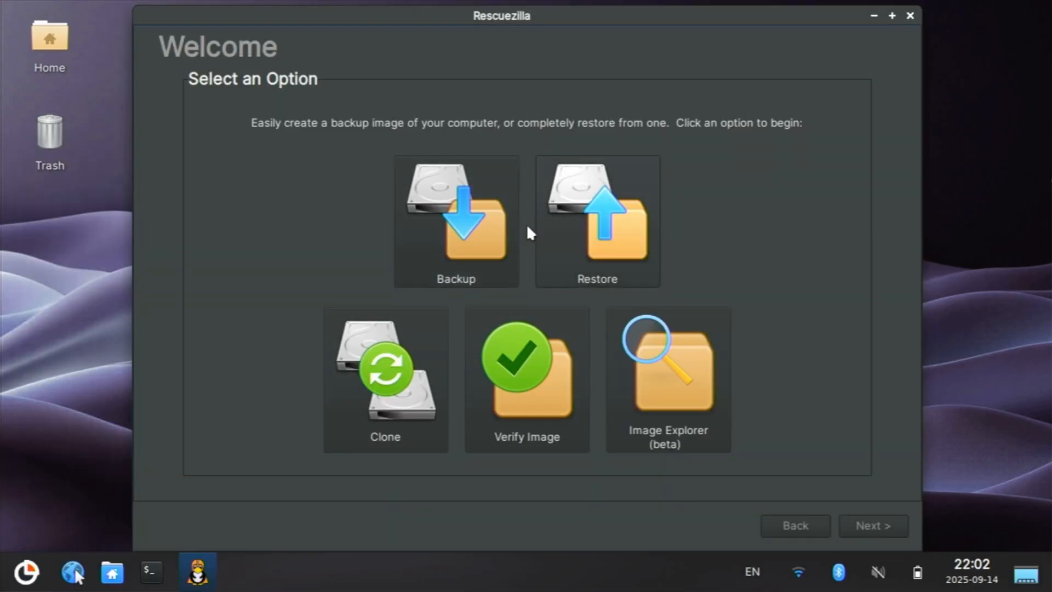
mouse_move(826, 548)
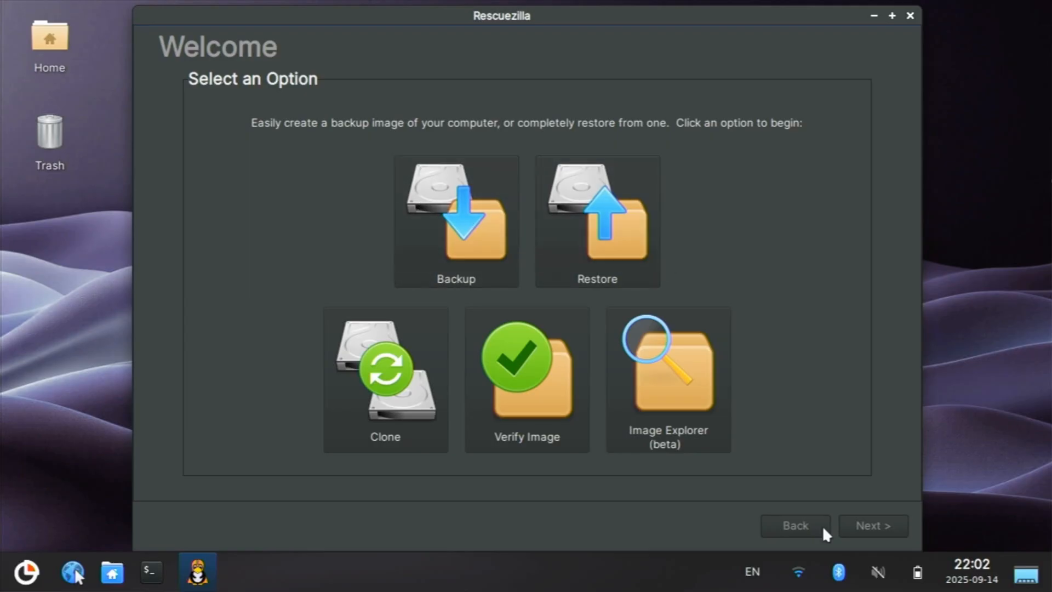
- Close Rescuezilla, try a 'ver' application search, then clear it
left_click(908, 16)
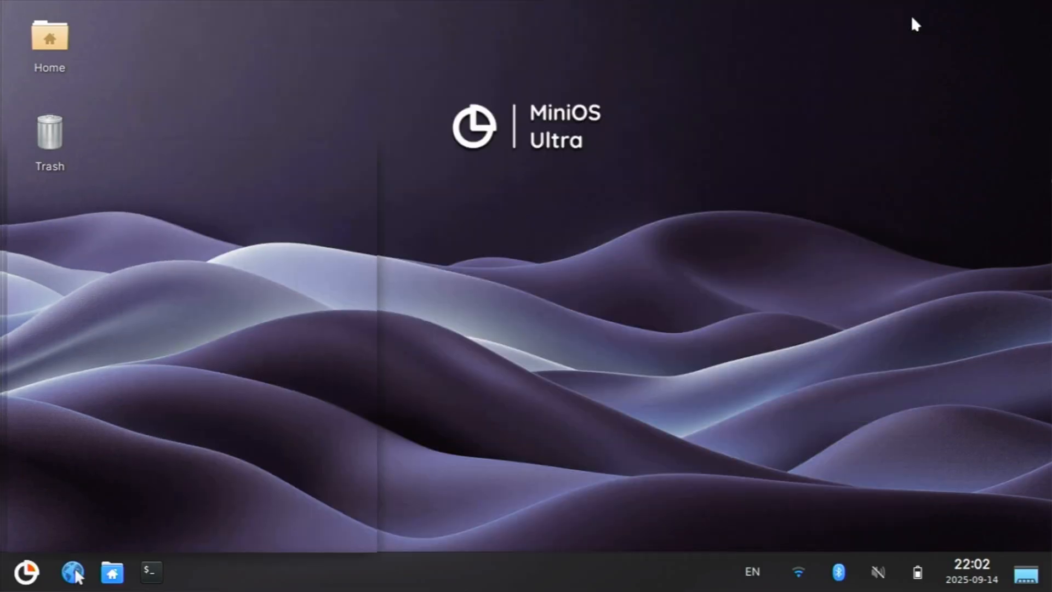
left_click(25, 572)
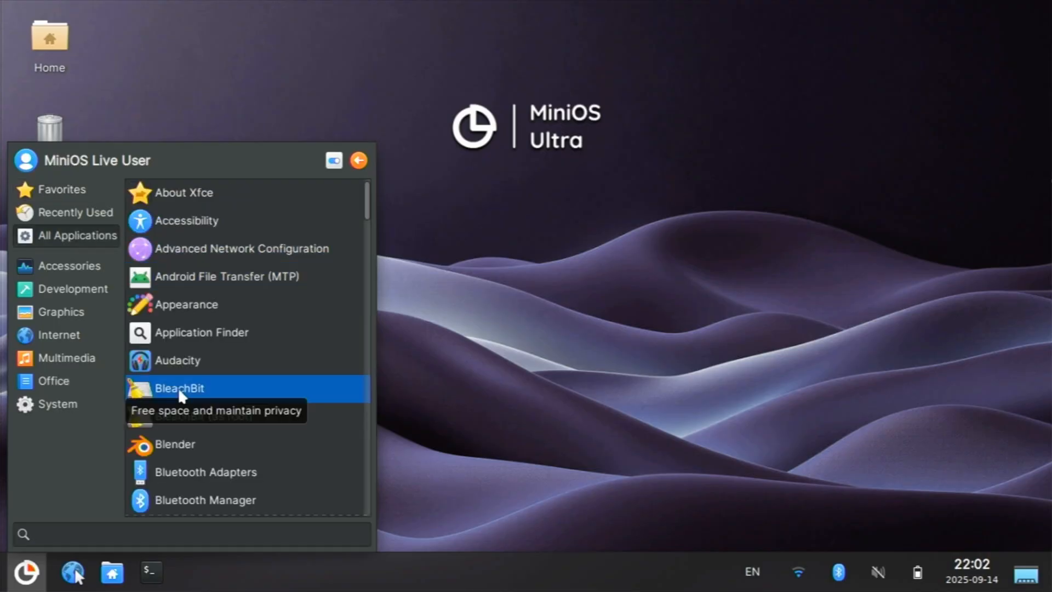
left_click(179, 388)
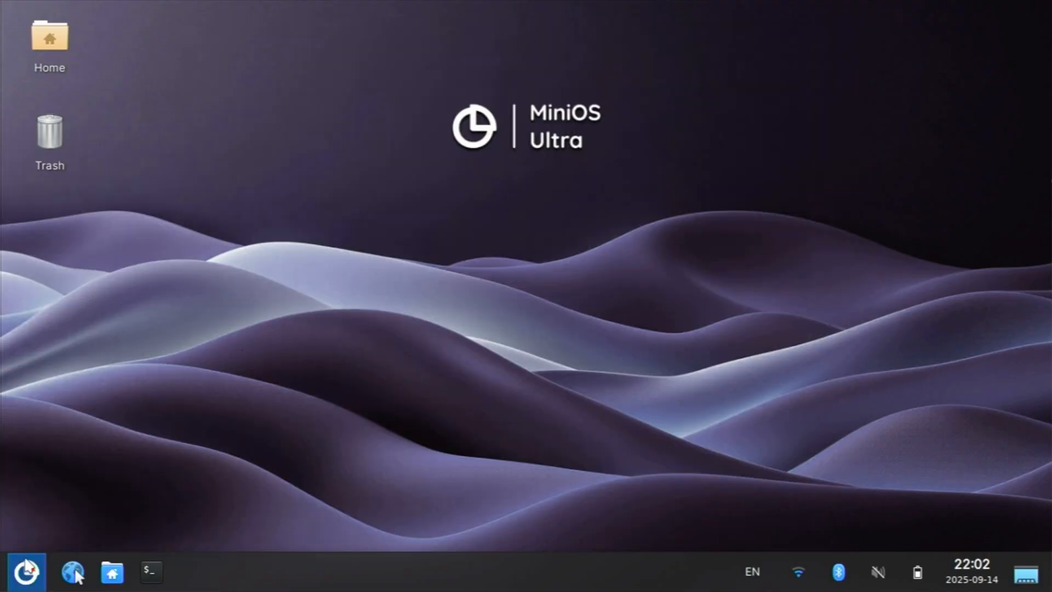
type("ver")
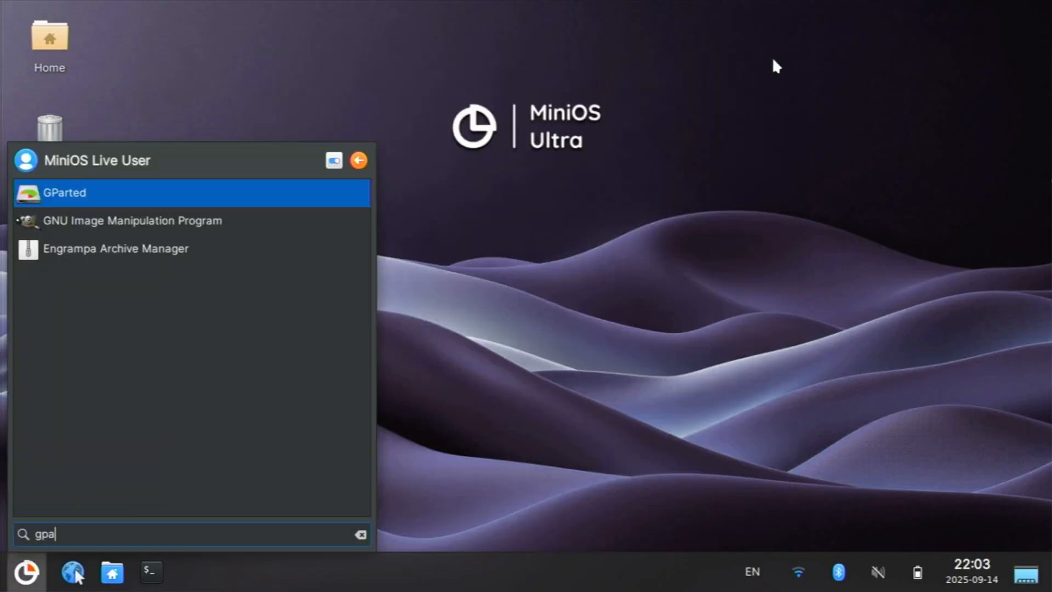
left_click(60, 193)
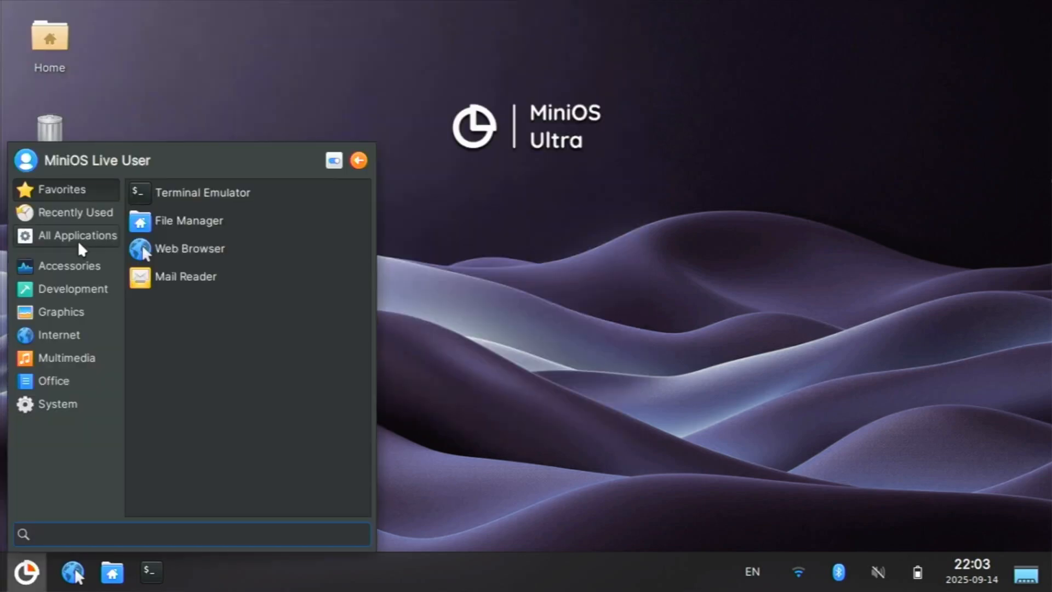
- Browse All Applications past GParted and LibreOffice down to MiniOS Session Manager
left_click(77, 235)
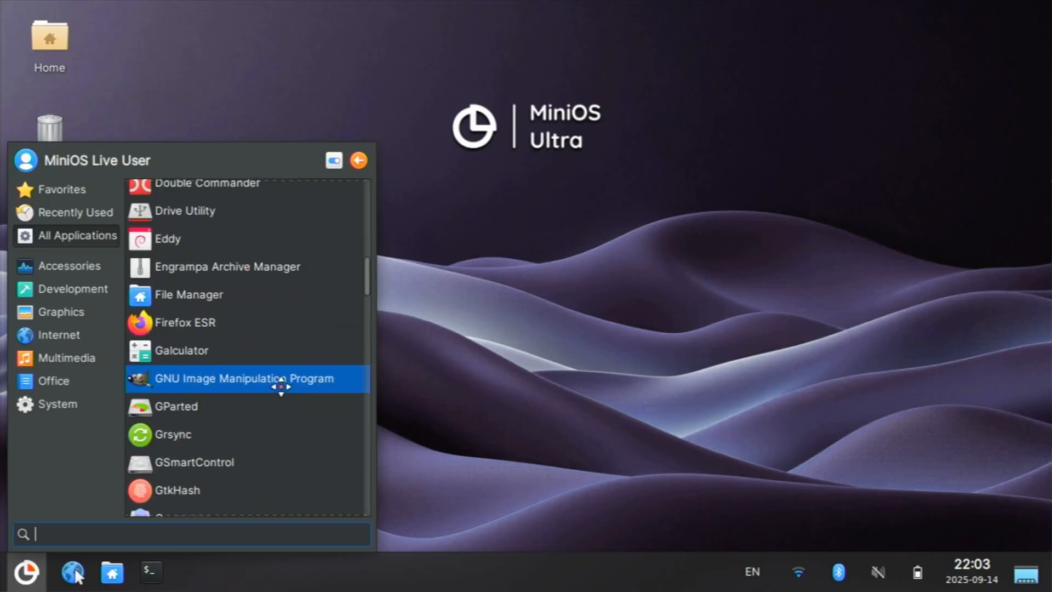
scroll("down", 3)
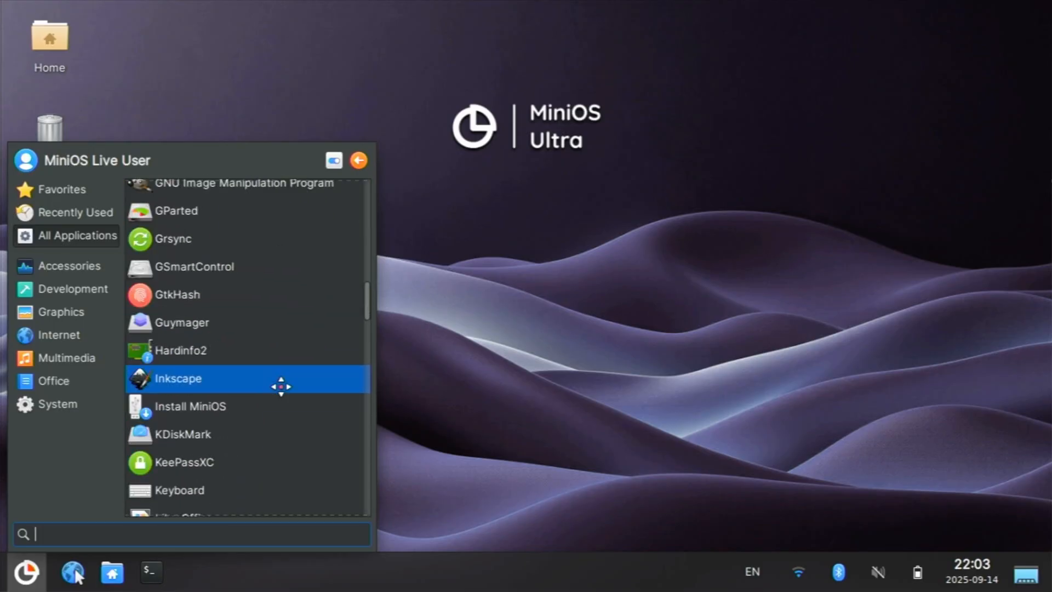
scroll("down", 3)
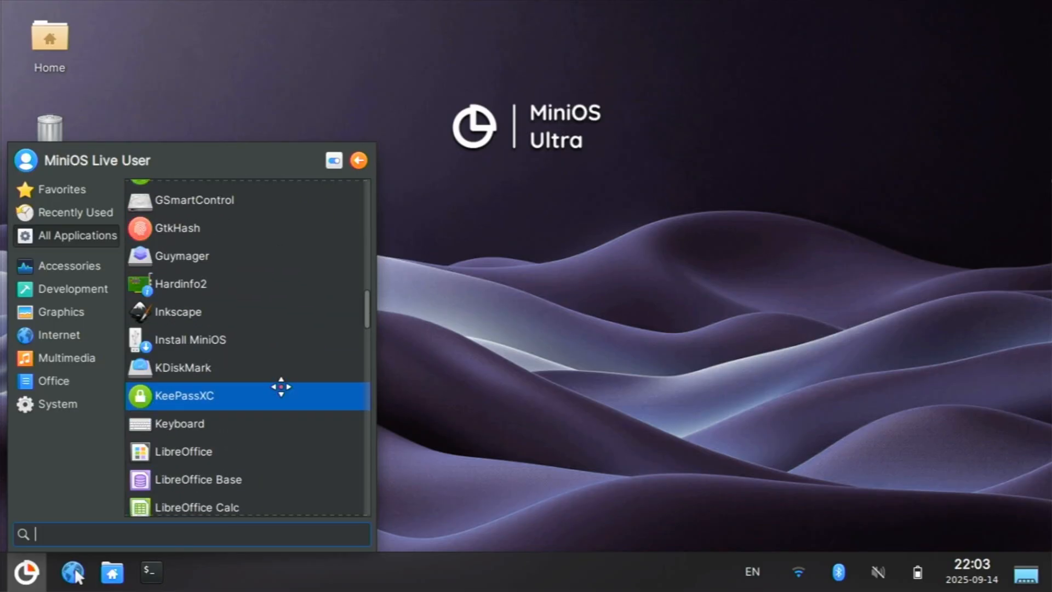
scroll("down", 3)
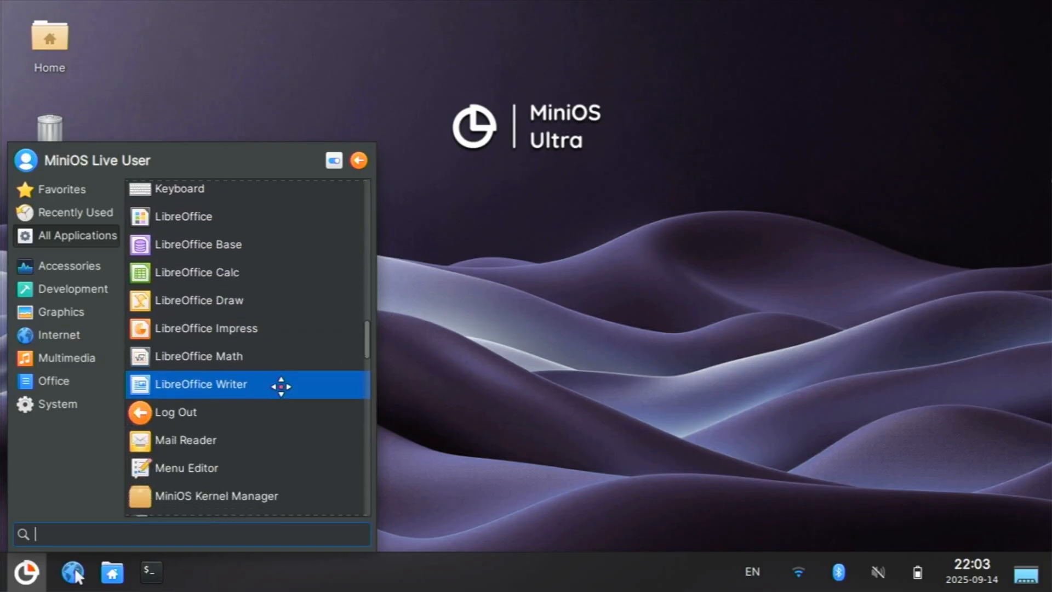
scroll("down", 3)
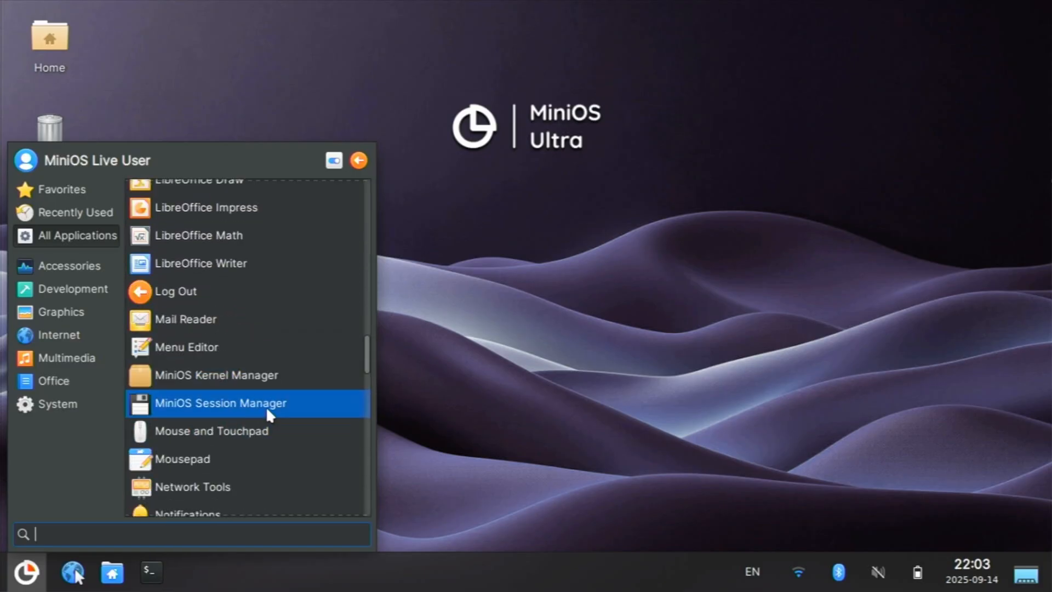
- Launch MiniOS Session Manager showing Session #1 running natively with Ultra edition and overlayfs
left_click(220, 404)
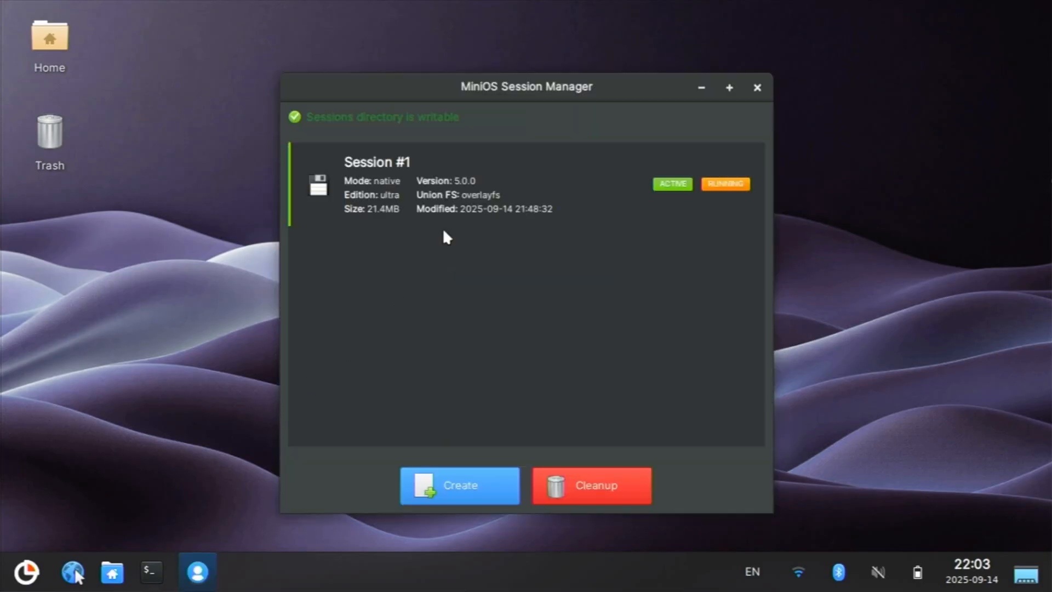
mouse_move(395, 213)
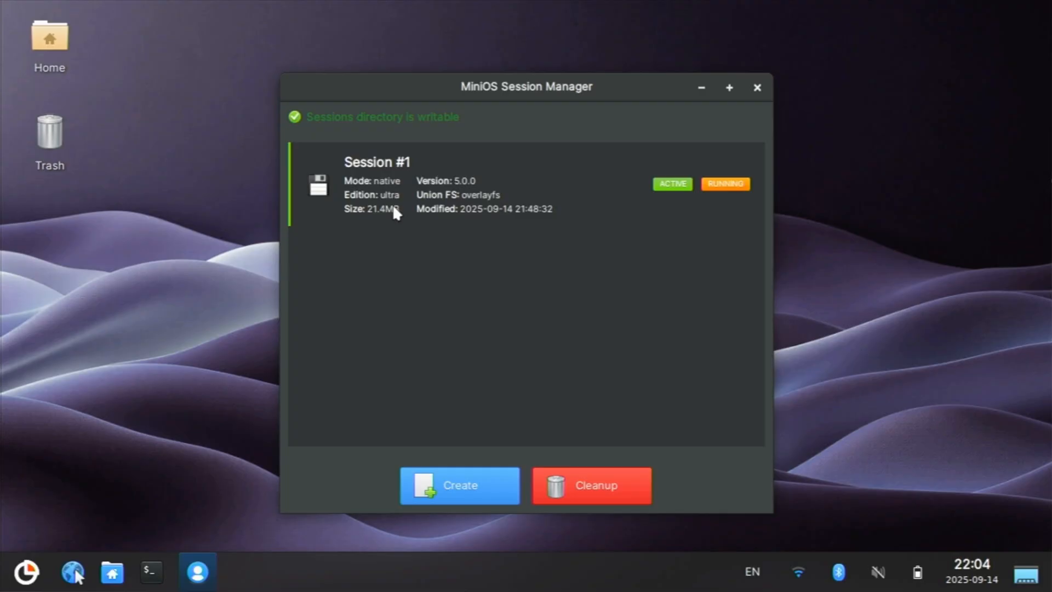
mouse_move(371, 376)
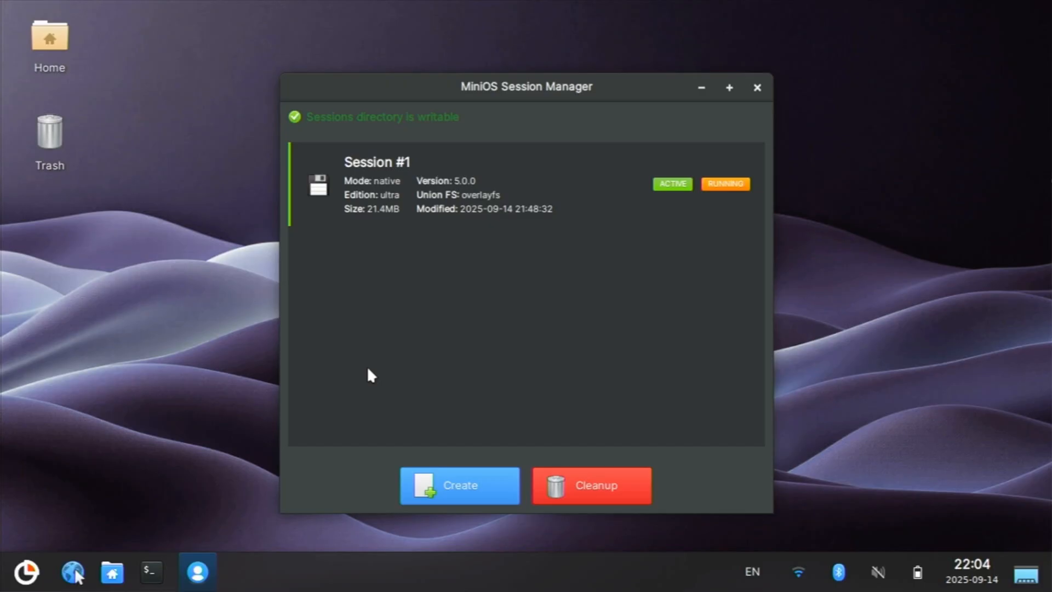
mouse_move(757, 87)
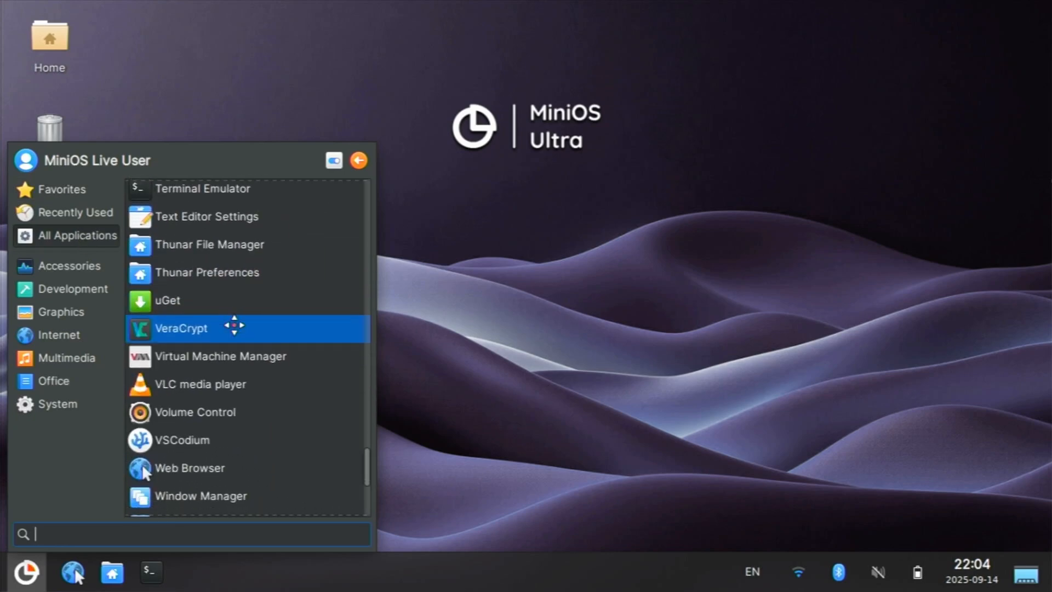
- Scan target 10.0.0.0/24 in Zenmap using the Intense scan profile
scroll("down", 3)
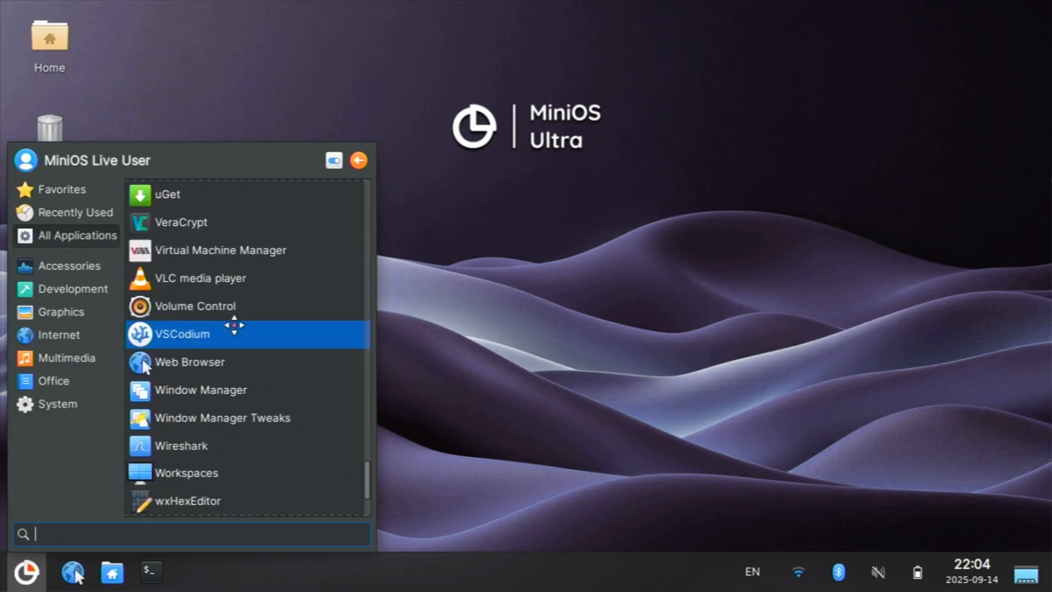
scroll("down", 3)
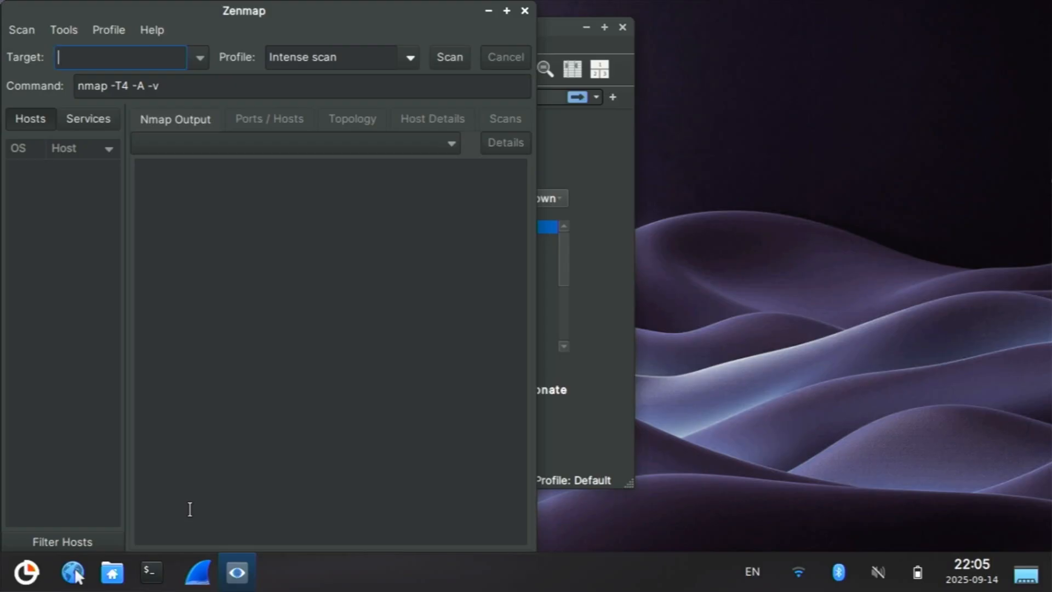
type("10.0.0.0/24")
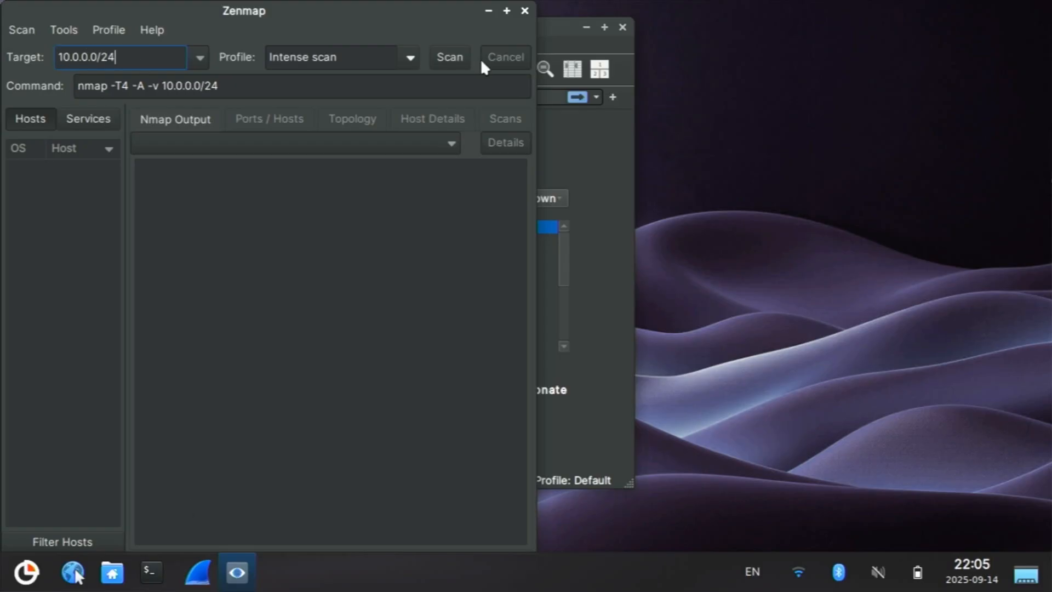
left_click(449, 57)
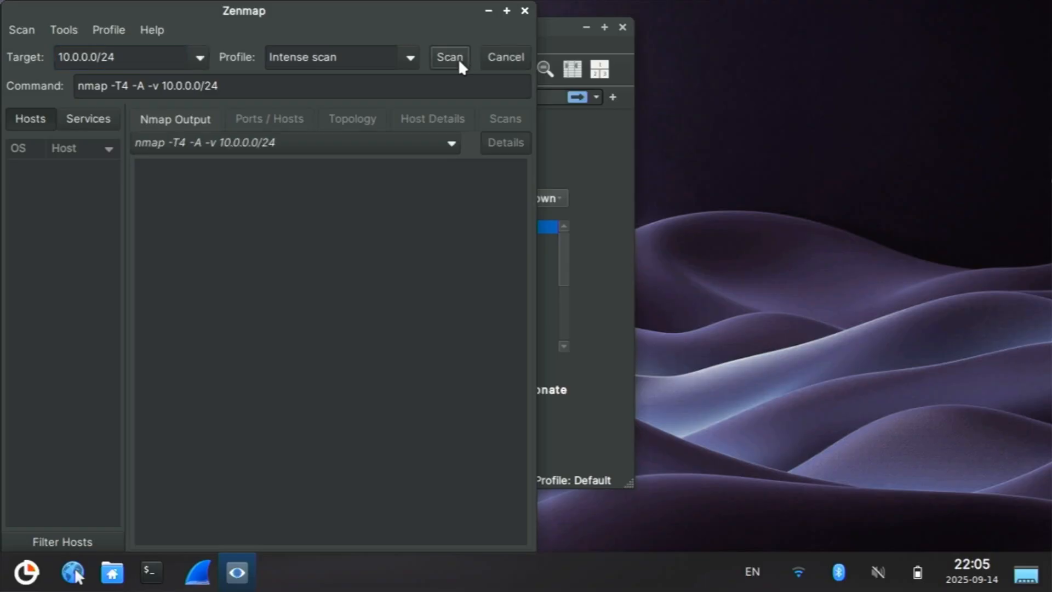
left_click(449, 57)
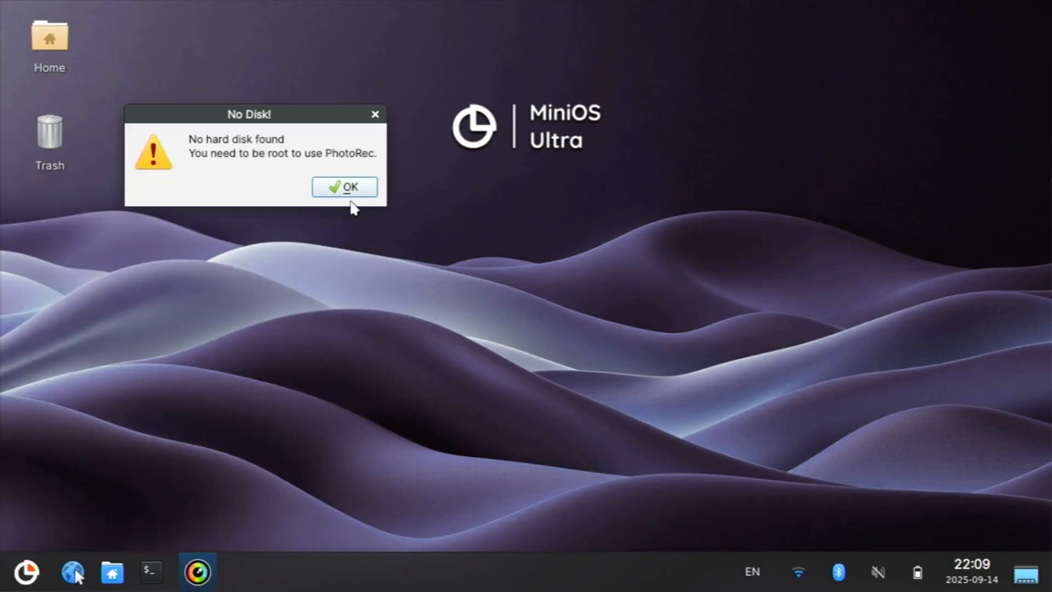
- Acknowledge QPhotoRec's No Disk! warning and close QPhotoRec
left_click(345, 187)
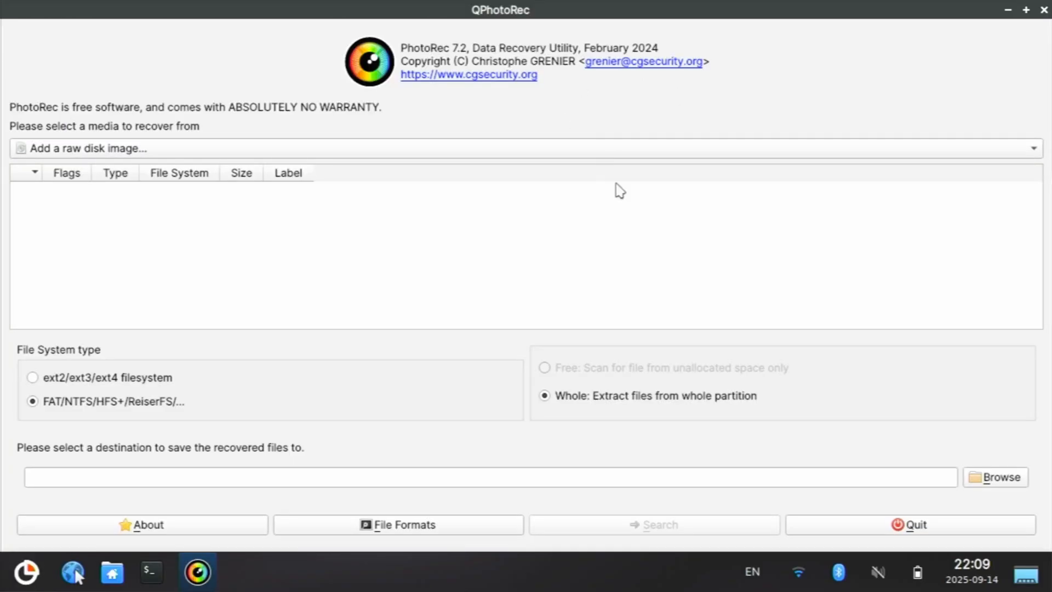
left_click(1041, 13)
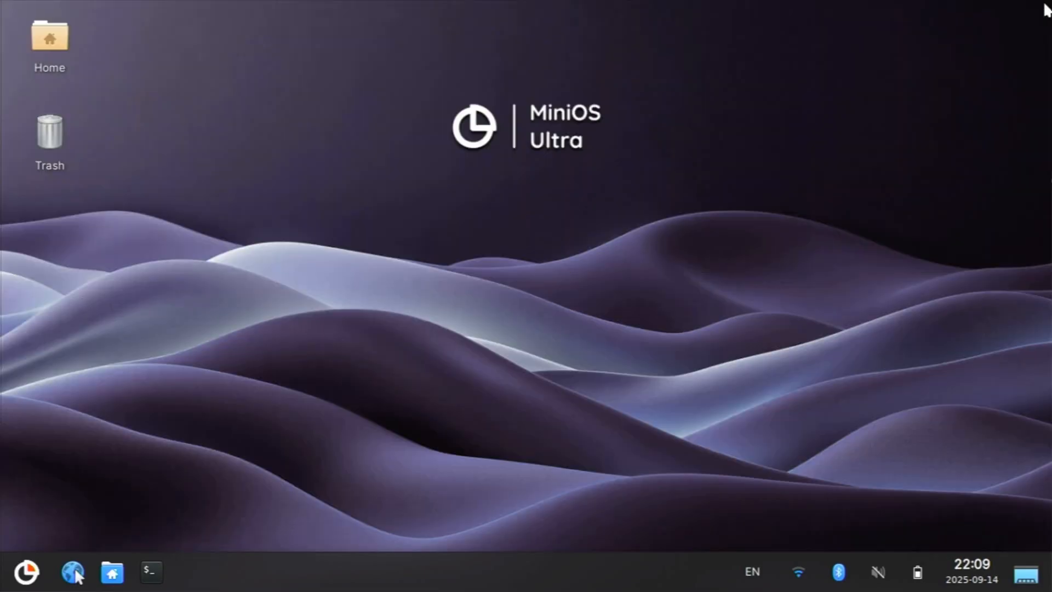
- In a new Terminal, run sudo apt update and sudo apt upgrade, then clear the screen
left_click(149, 572)
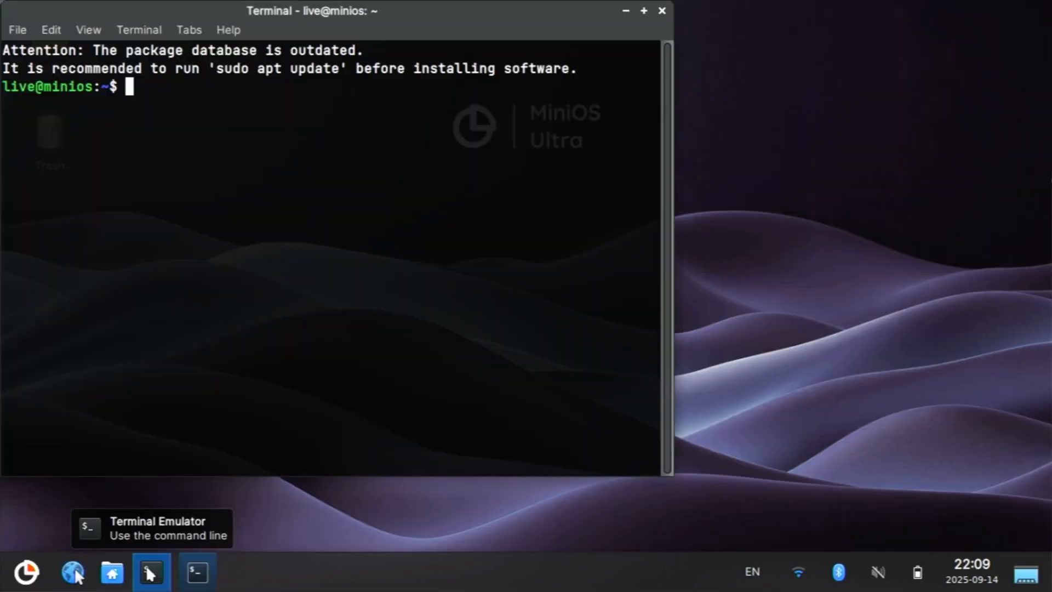
type("sudo apt update")
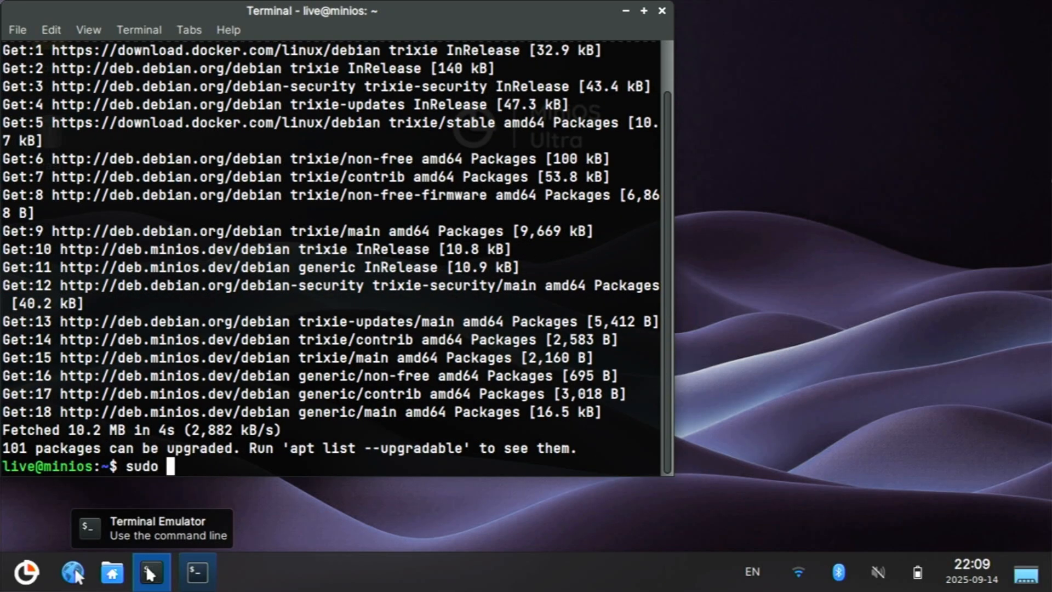
type("aptupgrade")
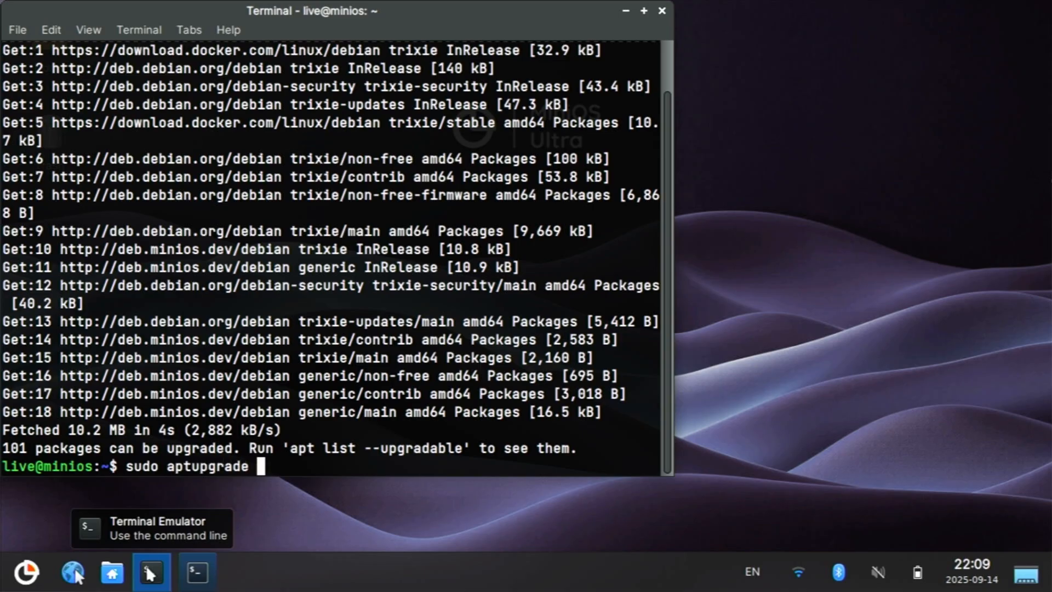
key("Return")
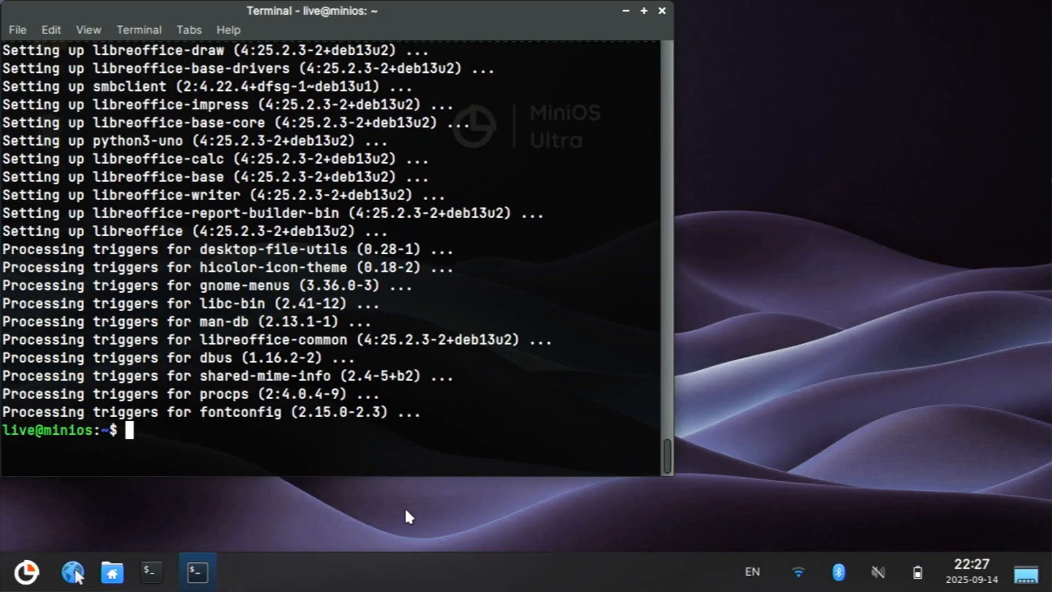
type("clear")
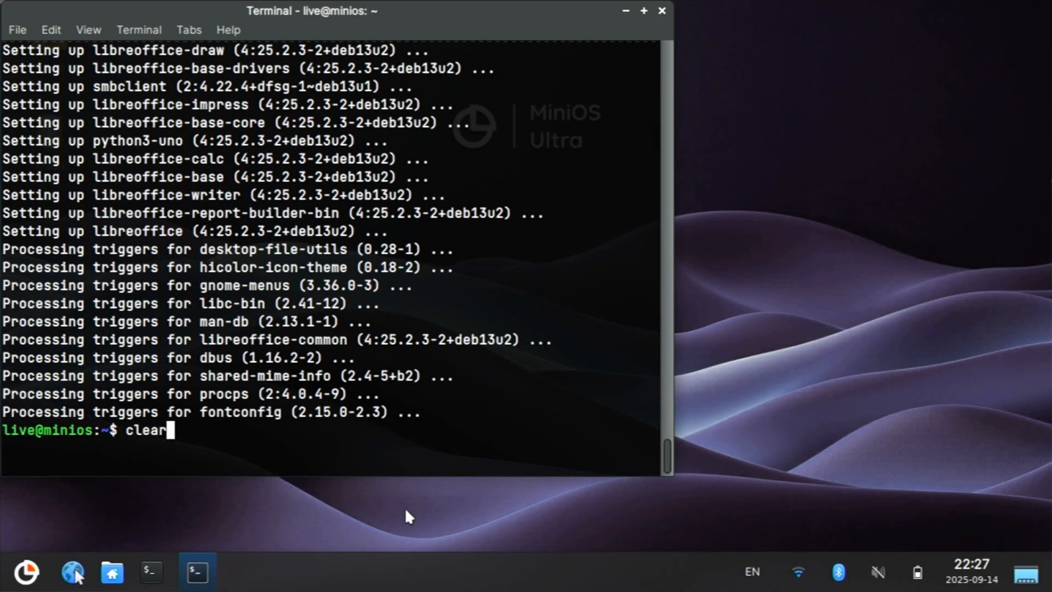
key("Return")
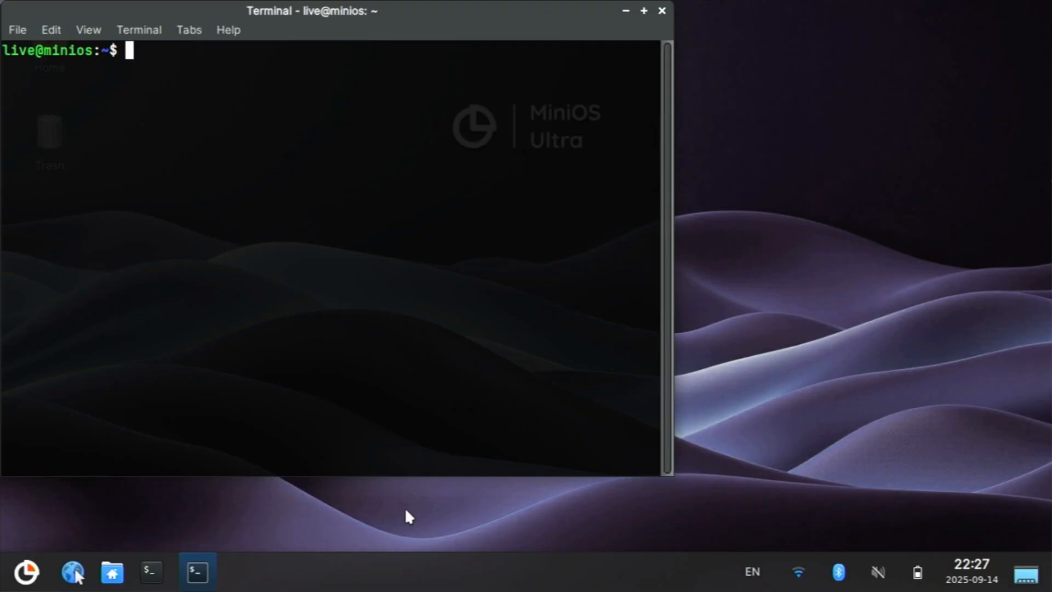
- After vim reports 'command not found', install it with sudo apt install vim, confirming with y
type("vim")
type("sudo apt")
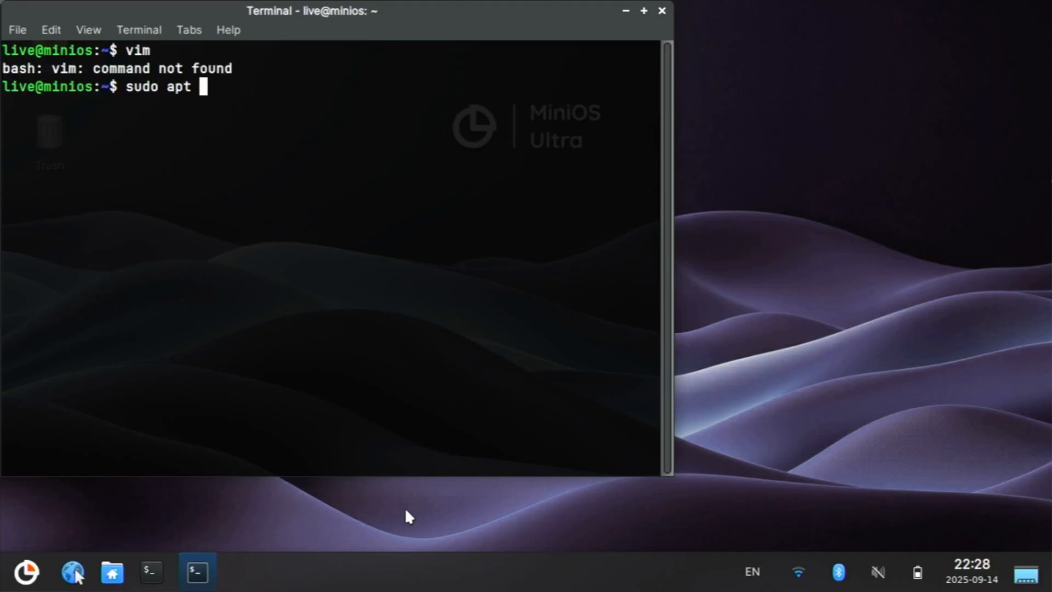
type("install vim")
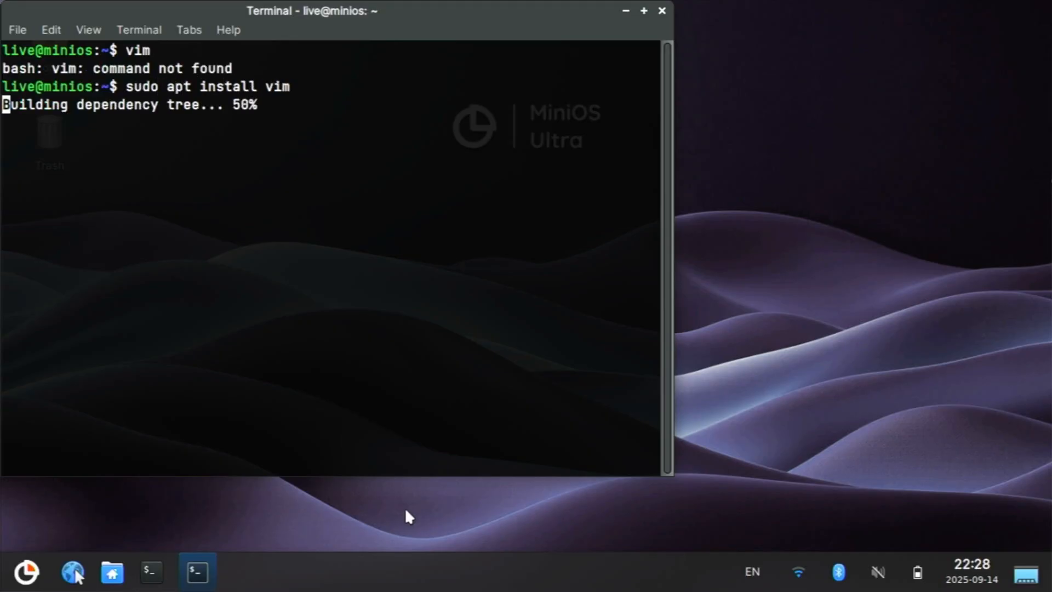
type("y")
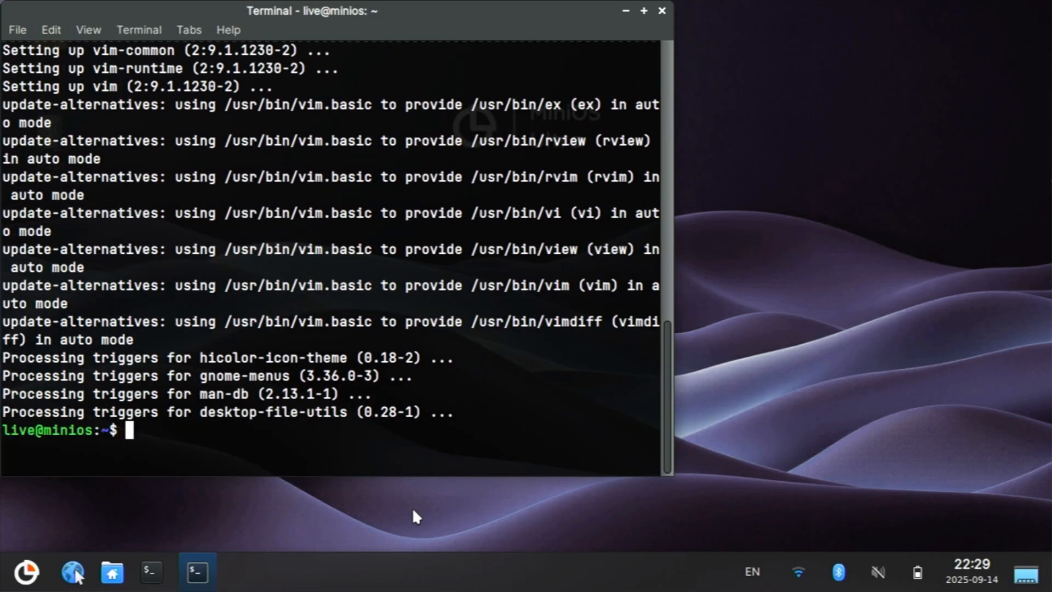
type("vim")
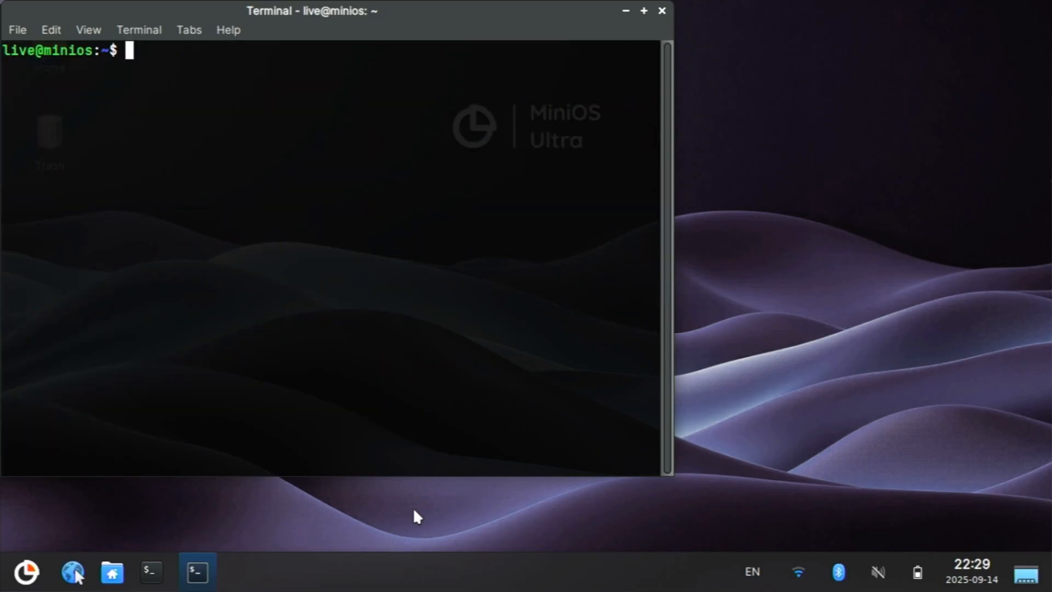
- Run testdisk and photorec, both reporting no disk, then list filesystems with df -h
type("testdisk")
type("photorec")
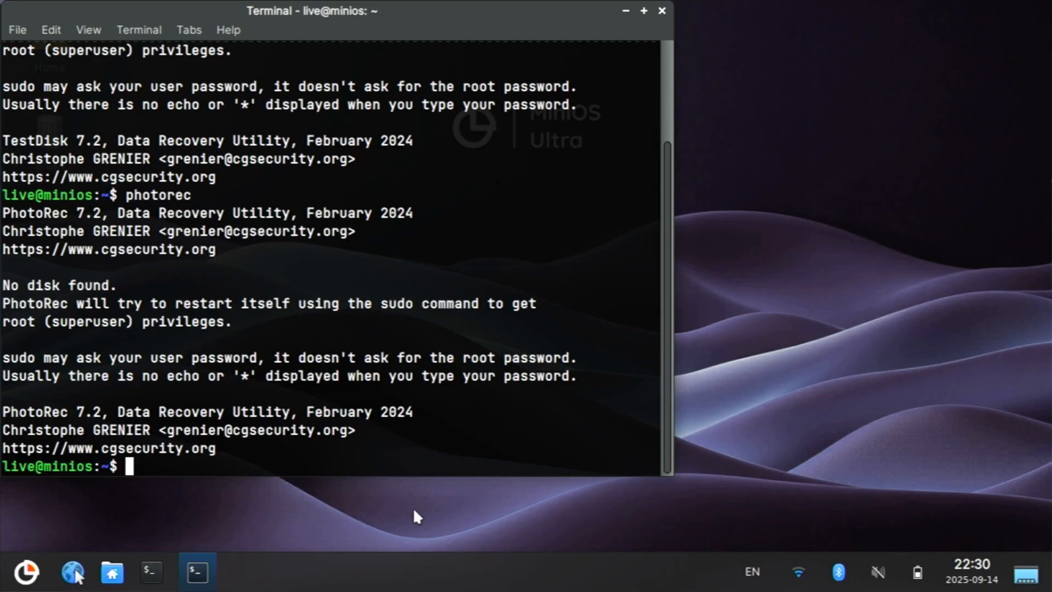
type("df")
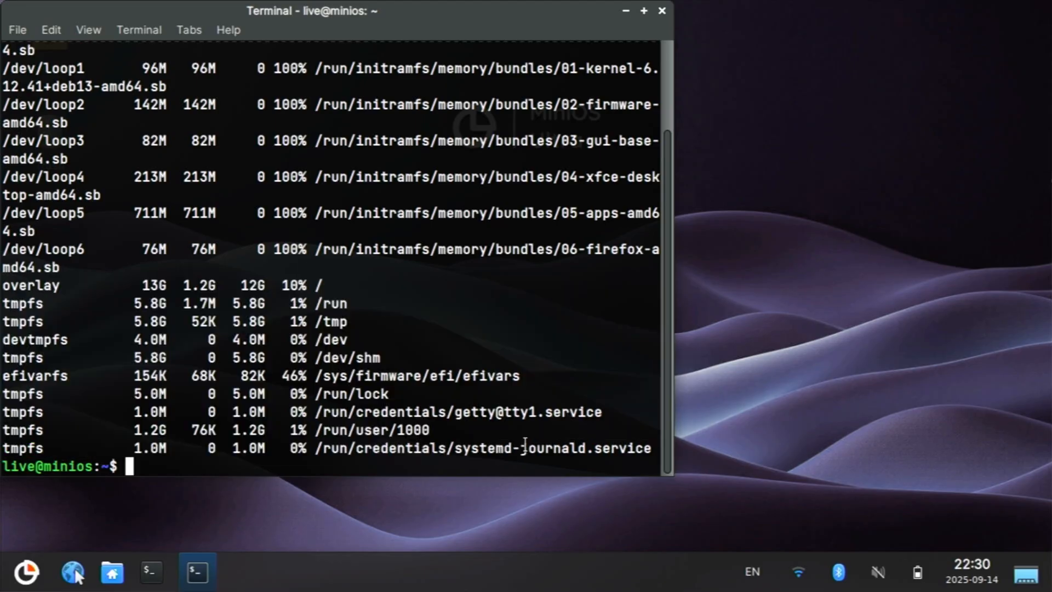
- Spot /dev/sdd1 in df -h, enter /media/live/Ventoy and list its _ISO and ventoy folders
type("df")
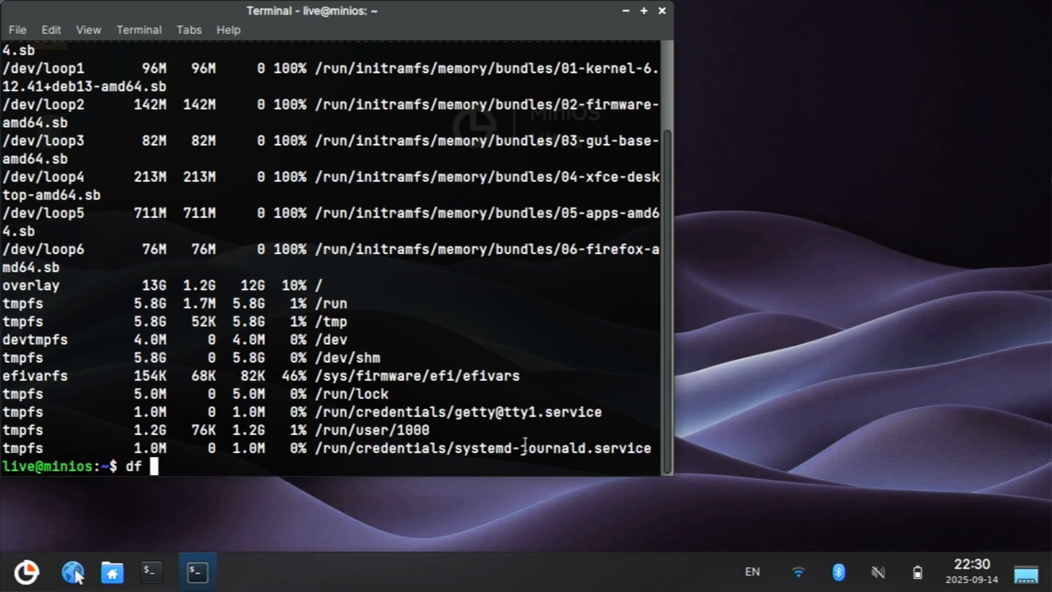
key("Return")
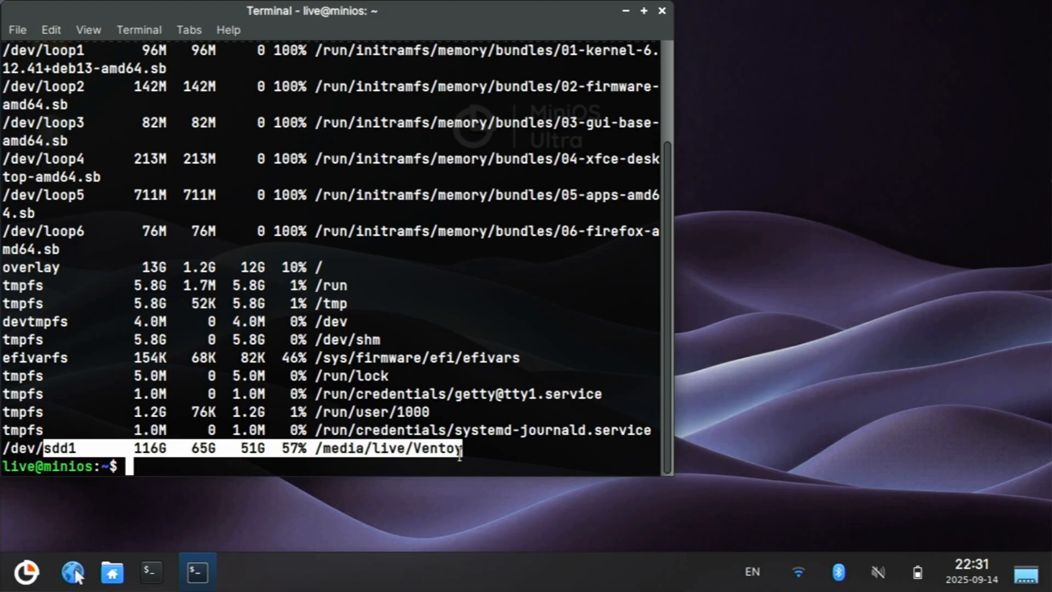
type("cd /media/live/Ventoy/")
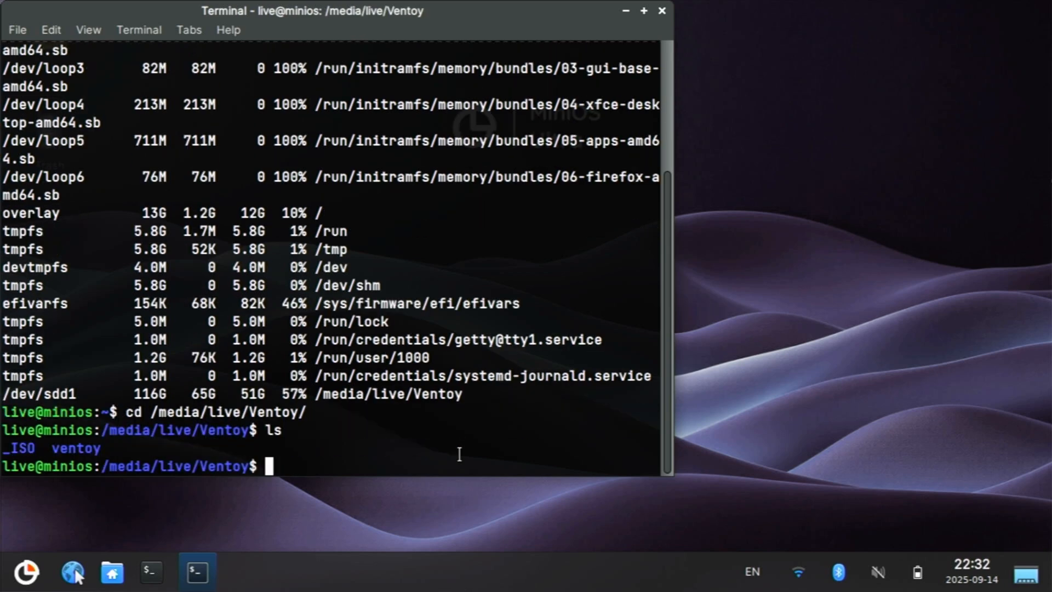
type("ls _ISO/")
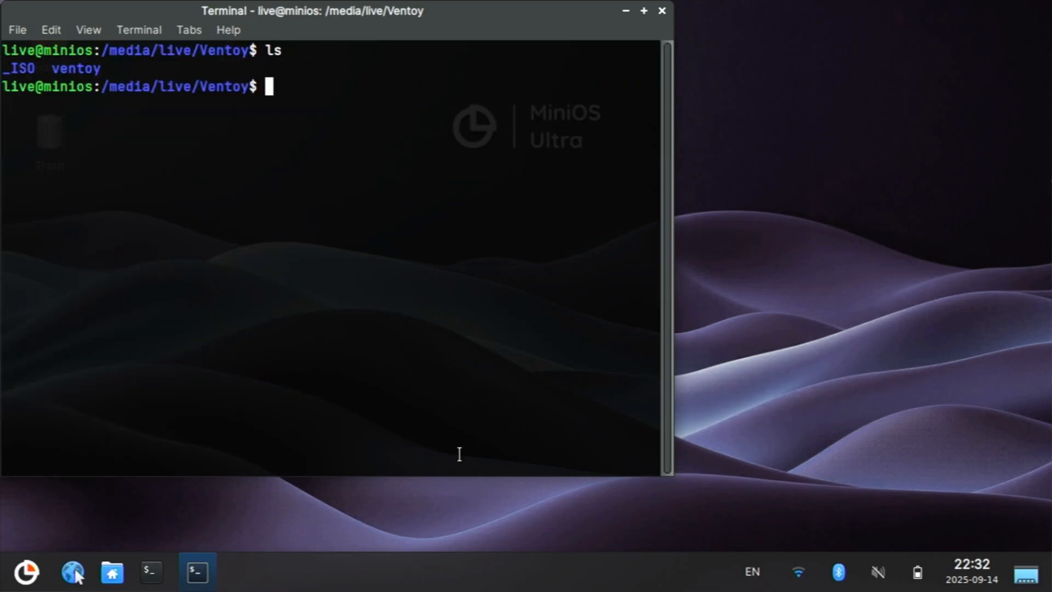
- Write two lines into data.txt with vim, including 'can we restore after deleting it', then cat it
type("vim data.")
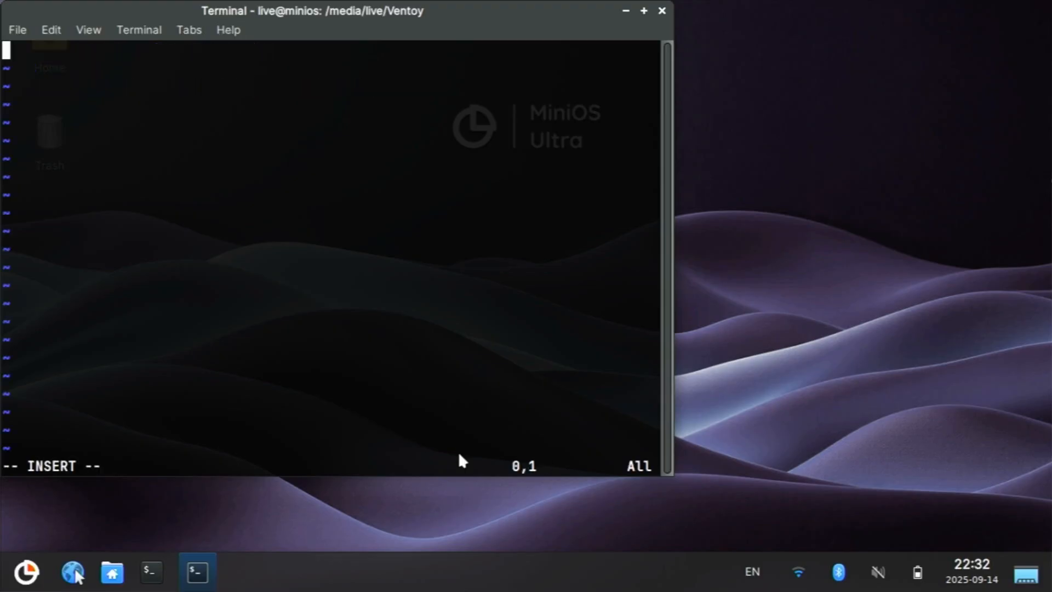
type("This is data - wouldn't want to lose it, right!??!?!")
type("Uh oh -")
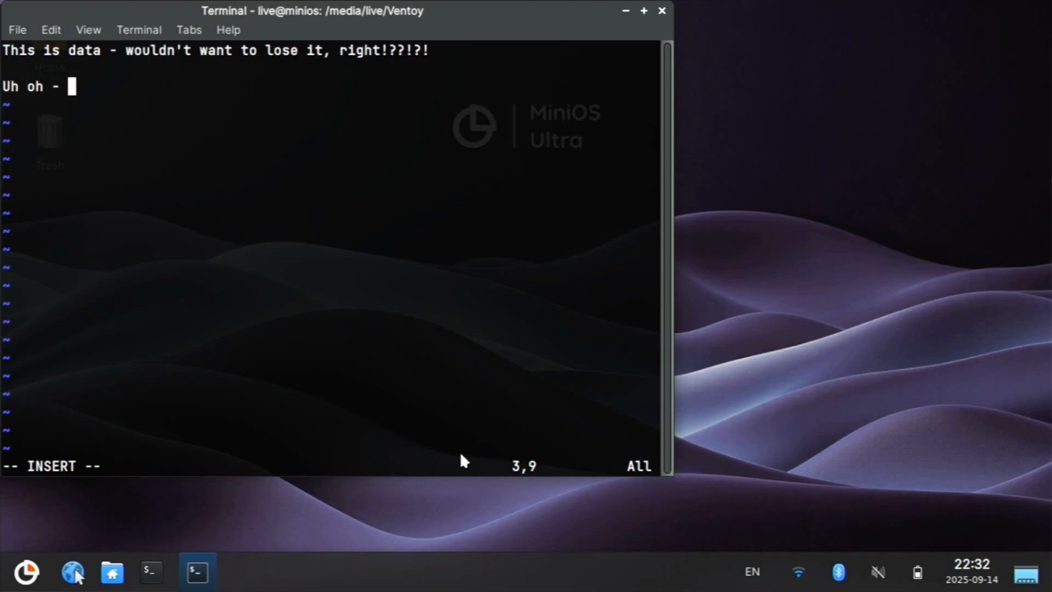
type("can we restore after deleting it")
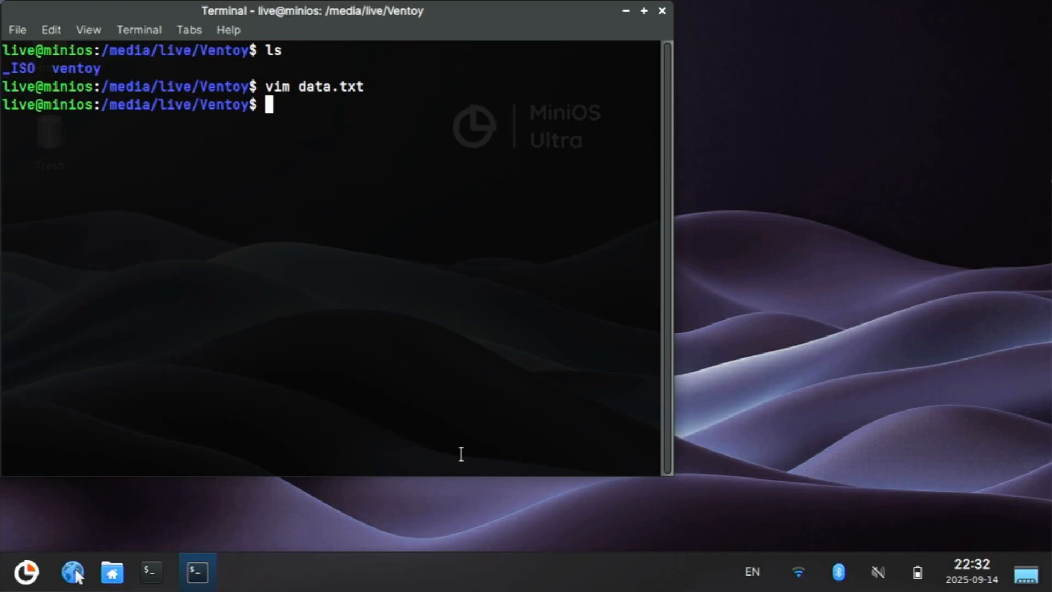
type("cat")
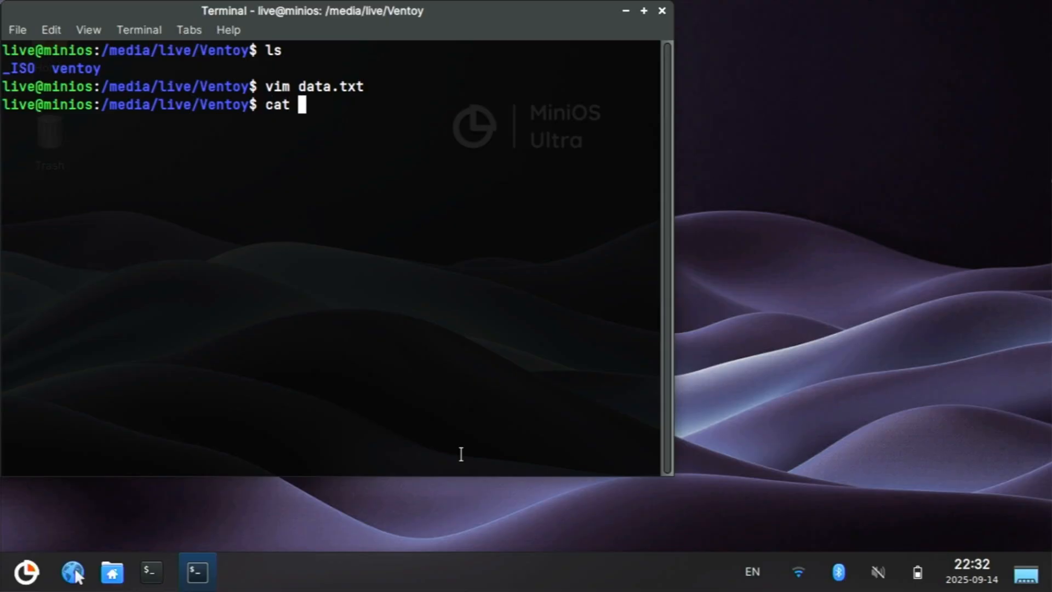
type("data.txt")
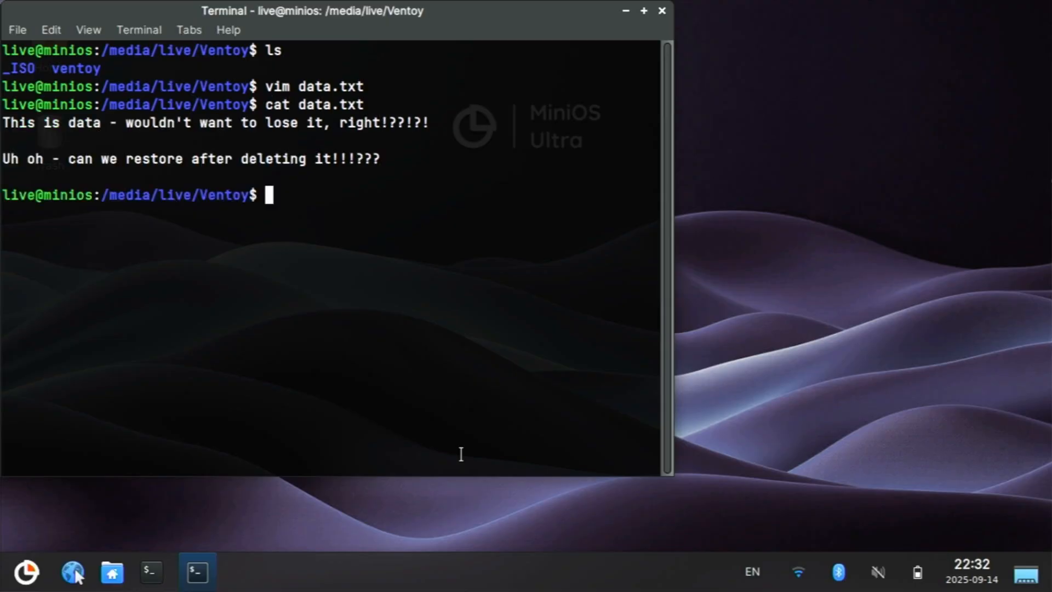
mouse_move(461, 484)
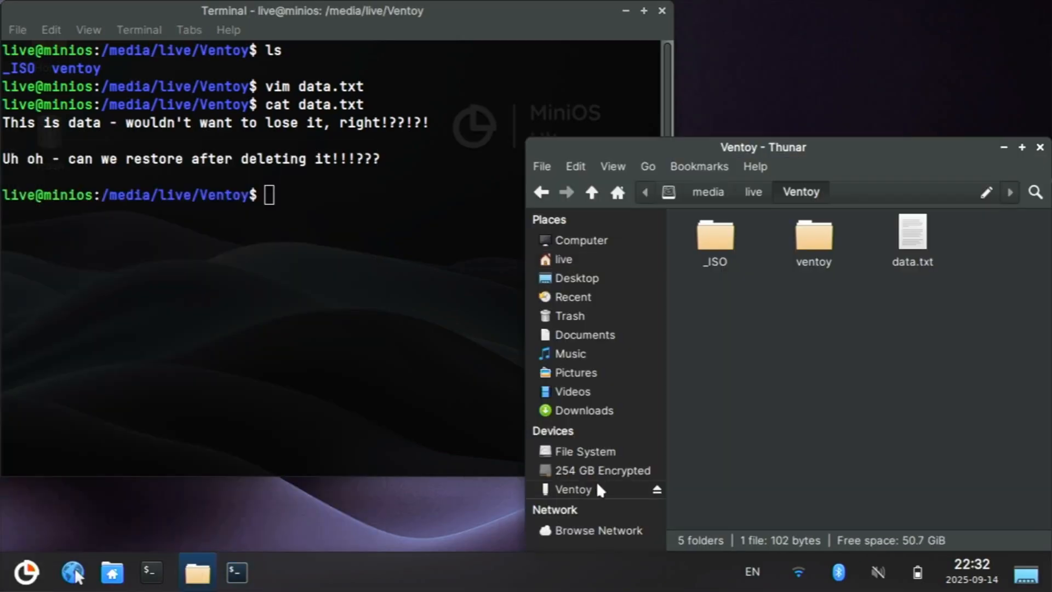
- Move data.txt to the Trash in Thunar, then empty the Trash and confirm
left_click(912, 237)
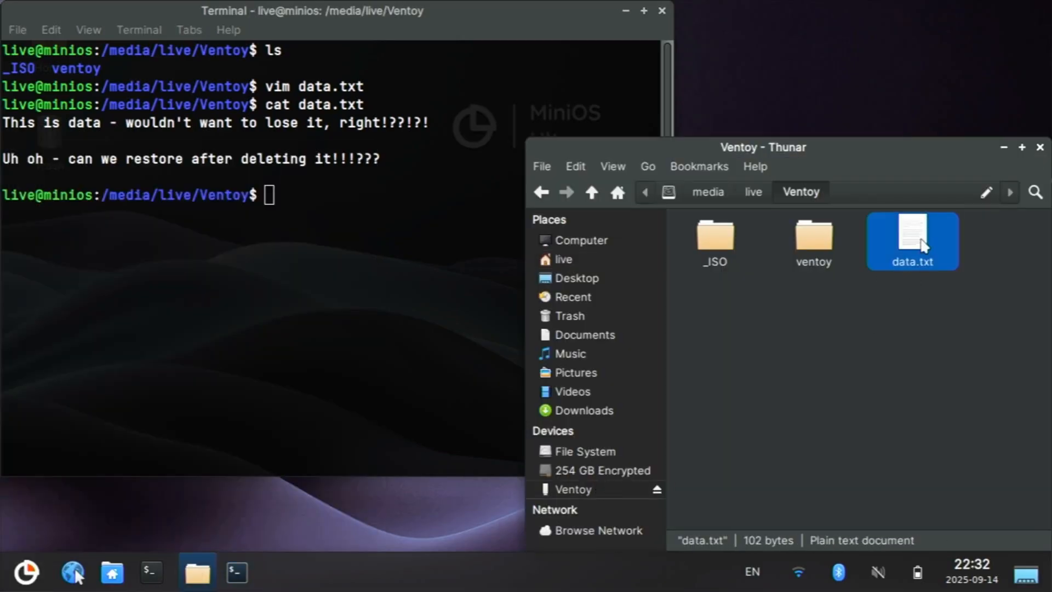
right_click(919, 243)
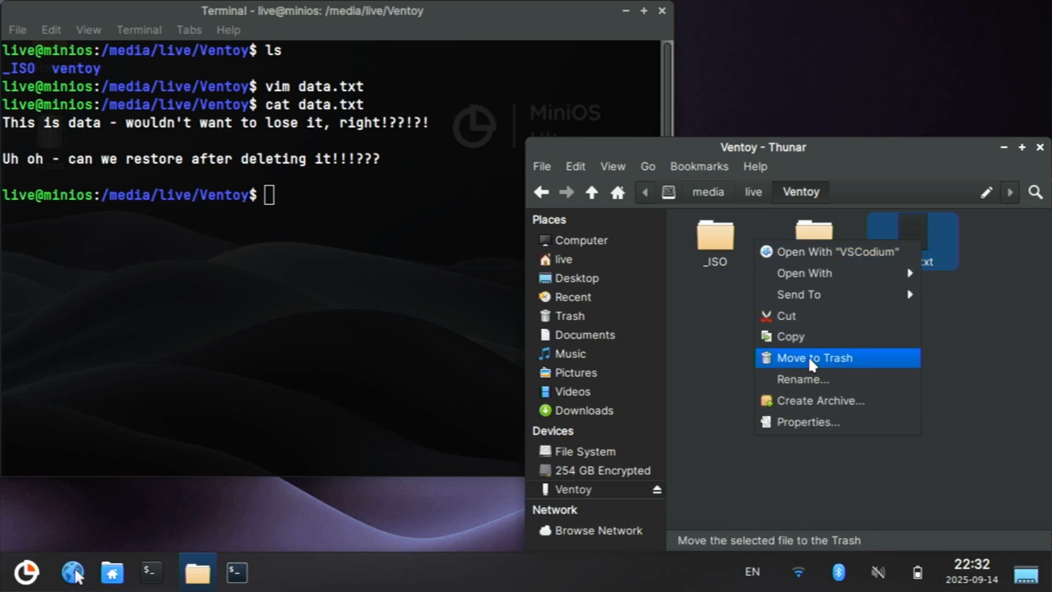
left_click(813, 358)
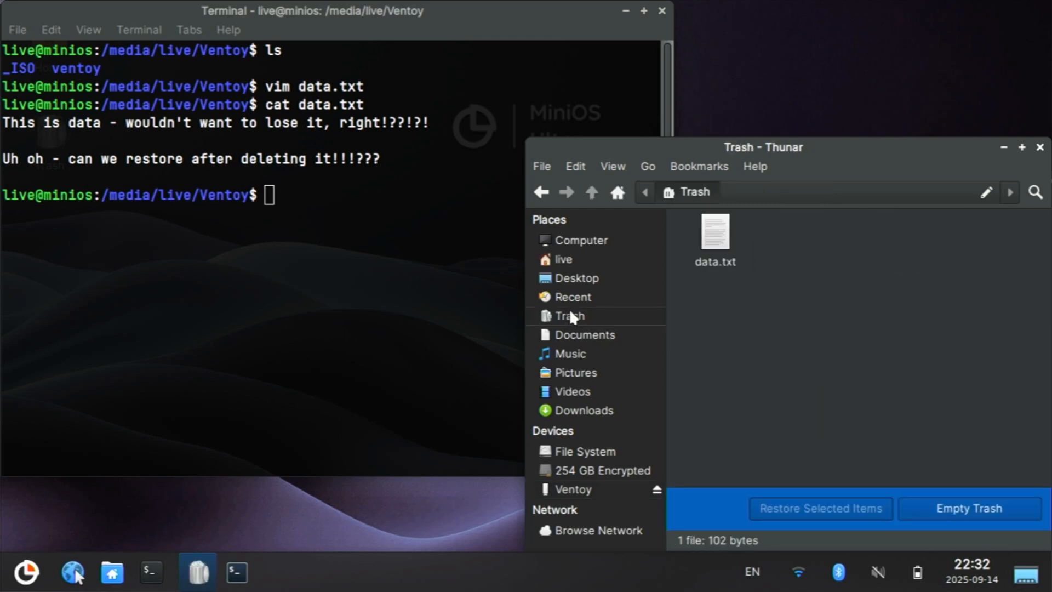
mouse_move(957, 524)
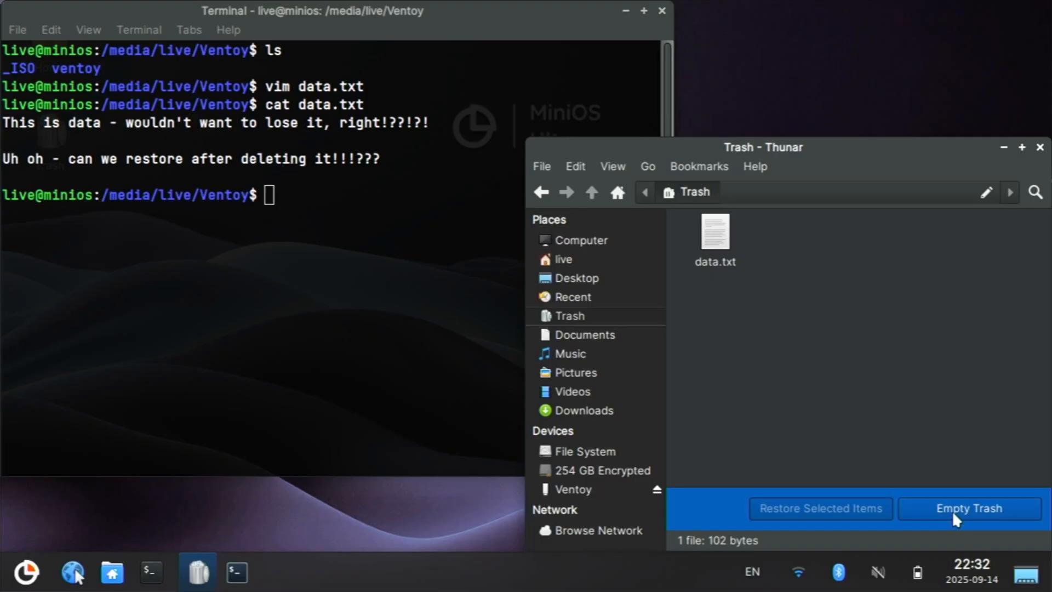
left_click(969, 509)
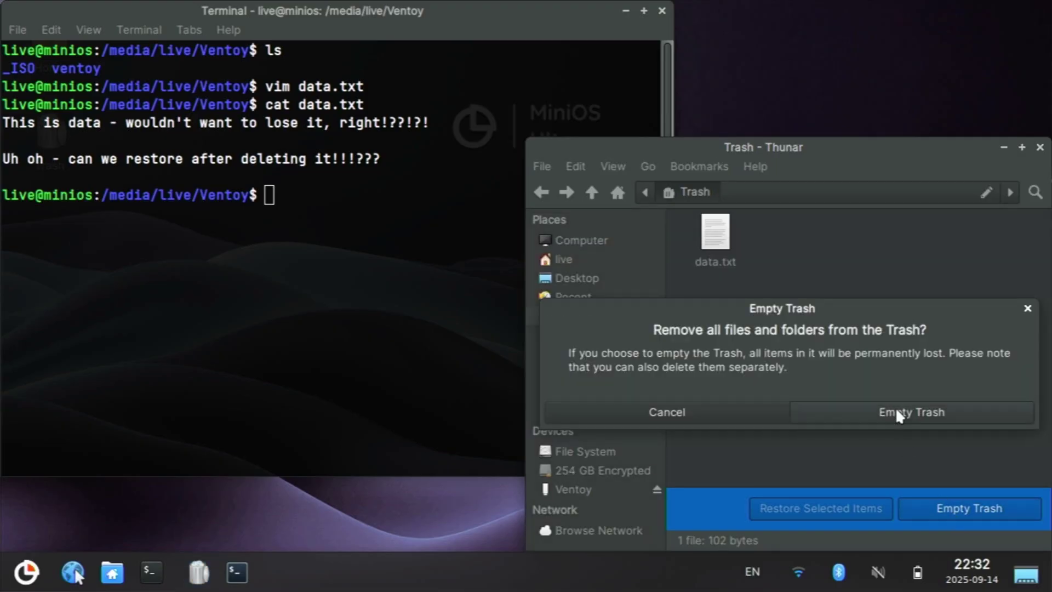
left_click(911, 412)
type("cat")
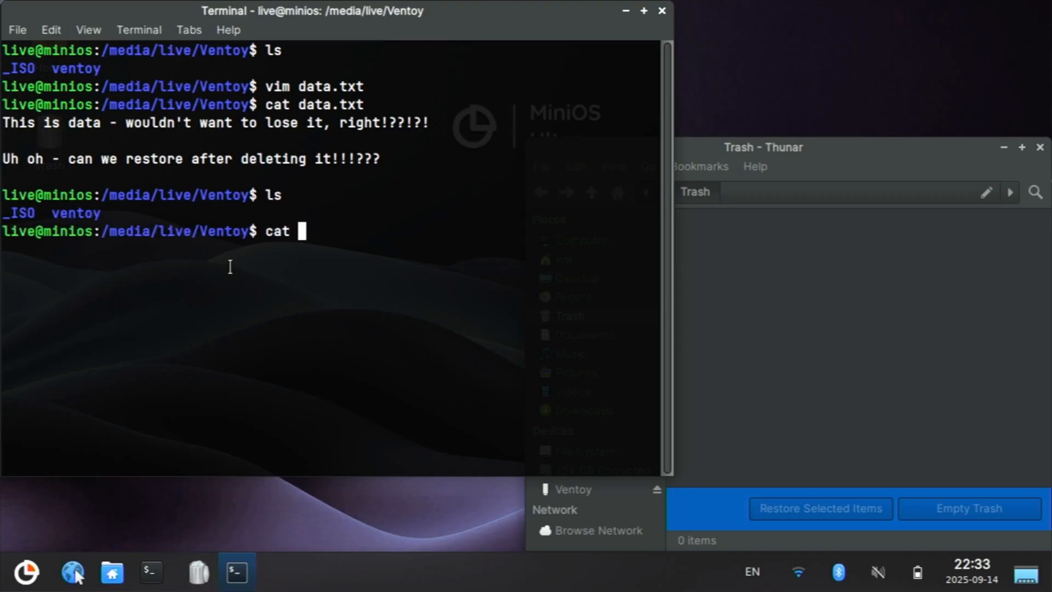
- Run sudo testdisk on the 123 GB USB disk with Intel table and browse NTFS deleted files
type("data.txt")
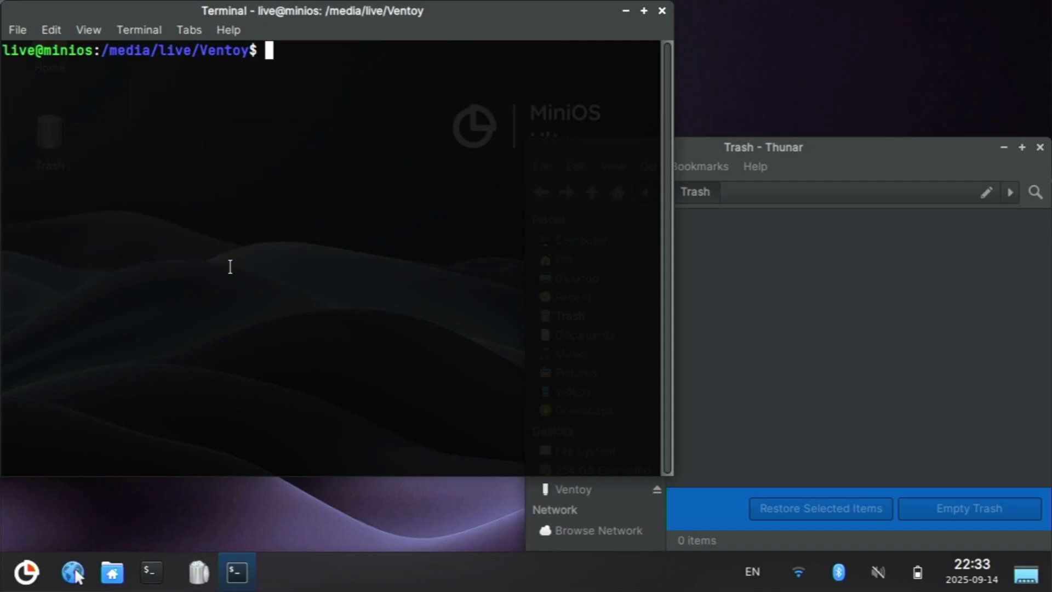
mouse_move(355, 338)
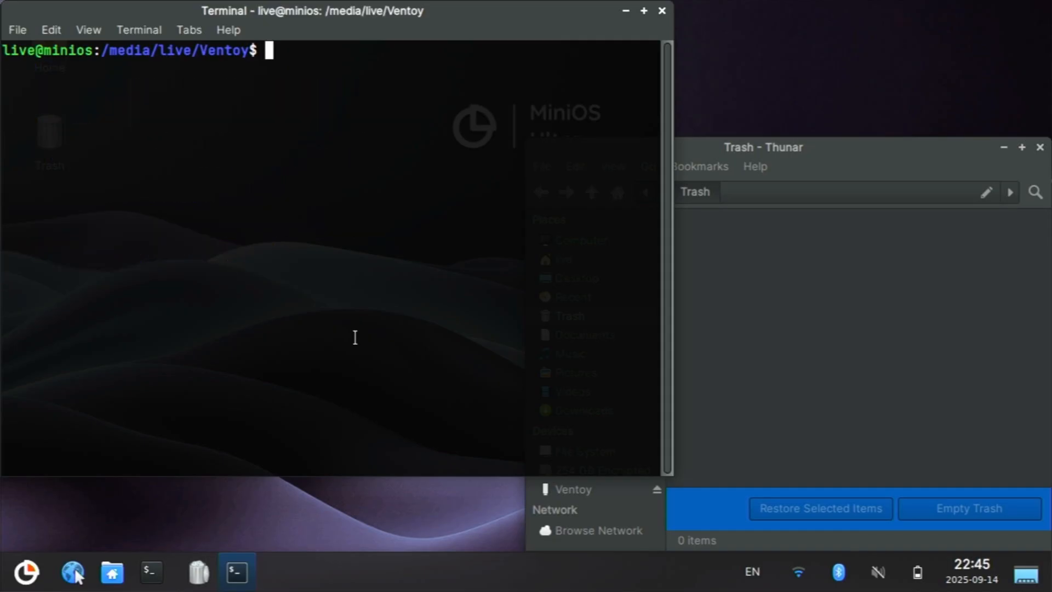
type("sudo testd")
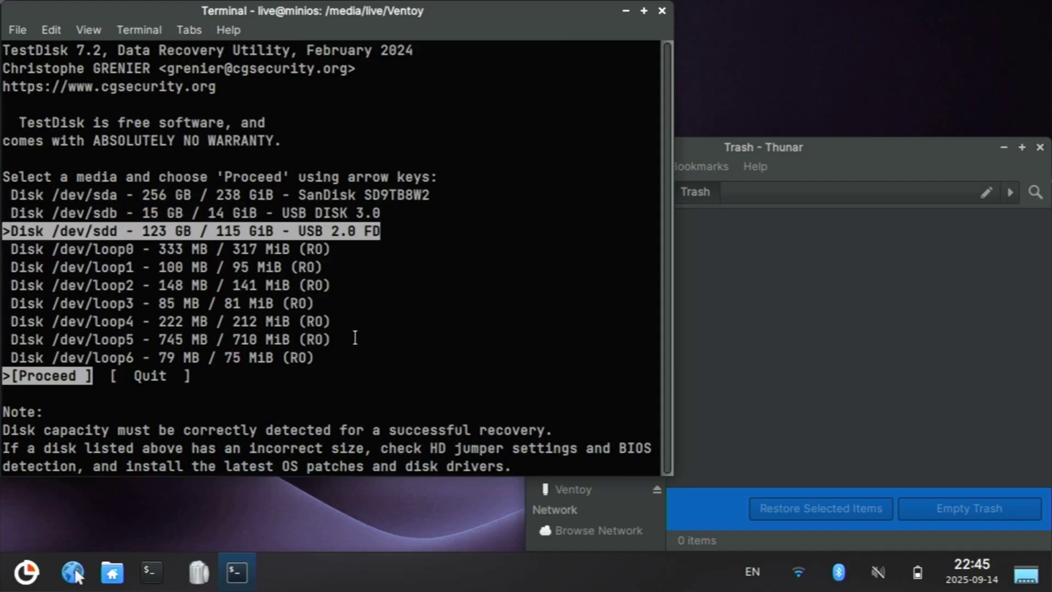
key("Return")
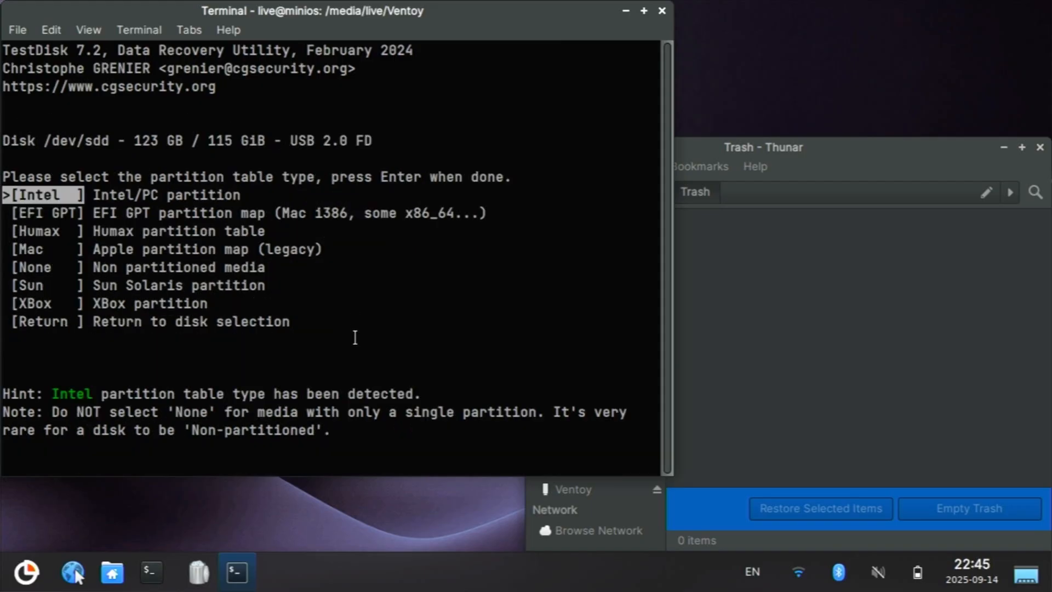
key("Down")
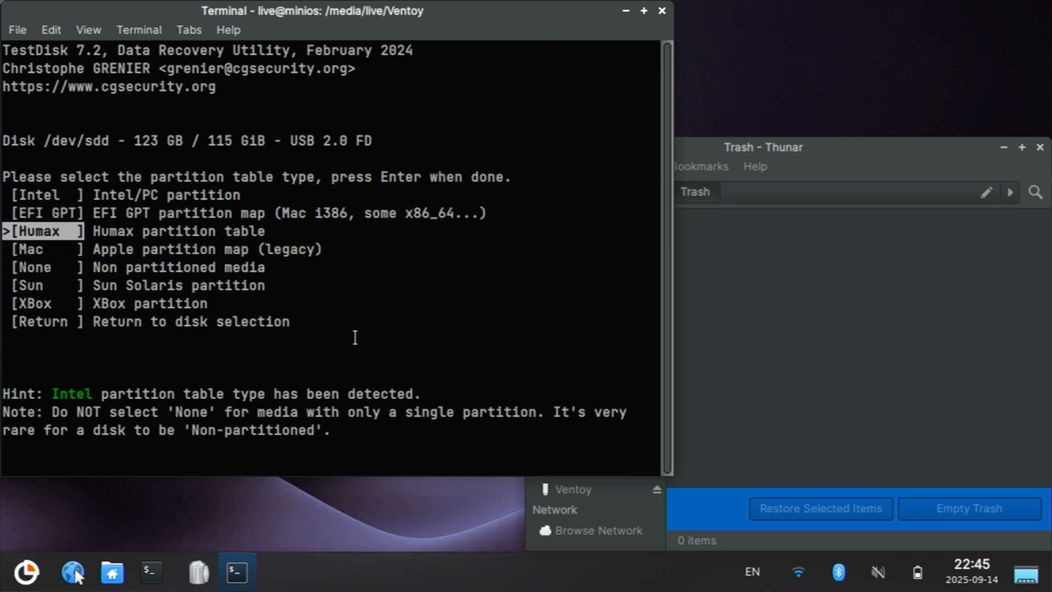
key("Return")
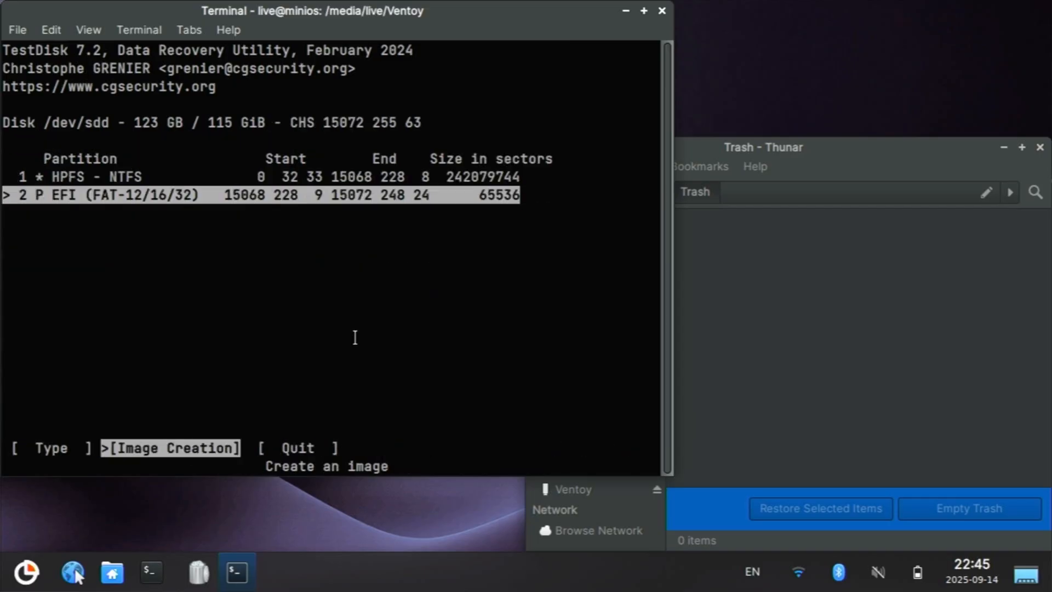
key("Up")
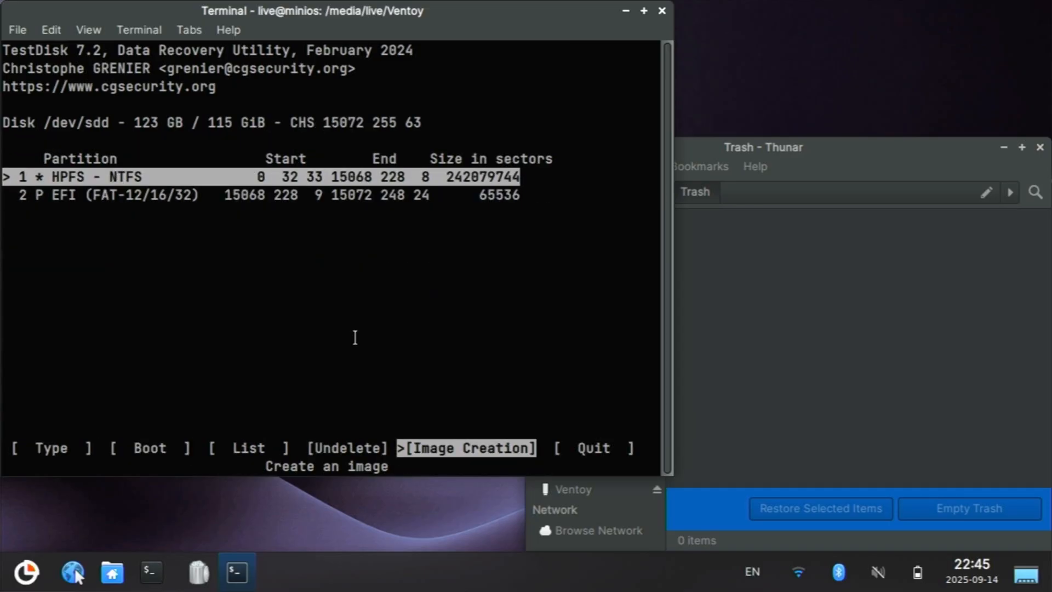
key("Left")
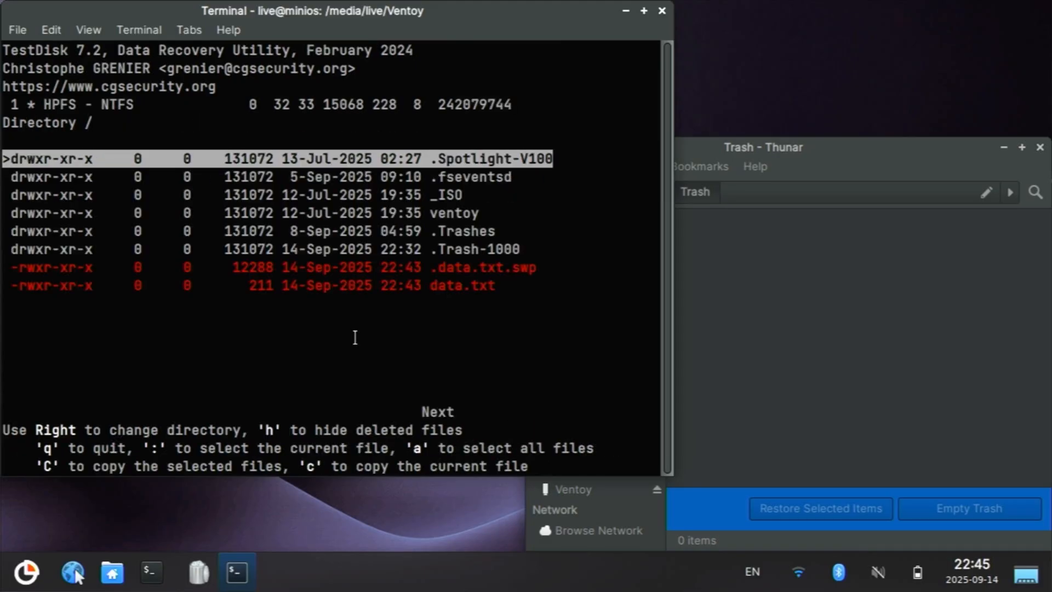
- Select the deleted data.txt in TestDisk's undelete list and copy it back to the drive
key("Down")
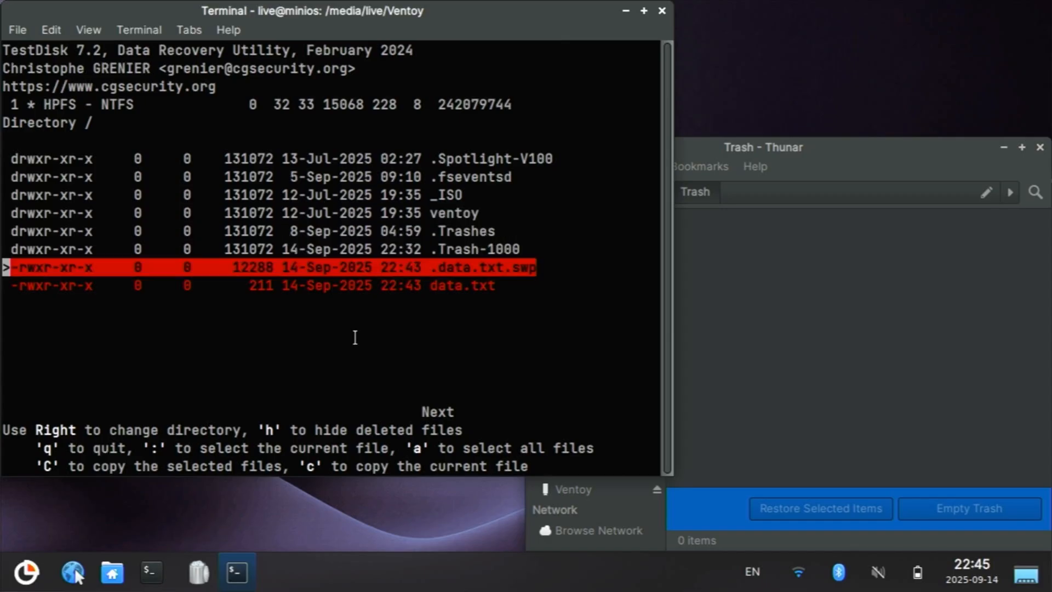
key("Down")
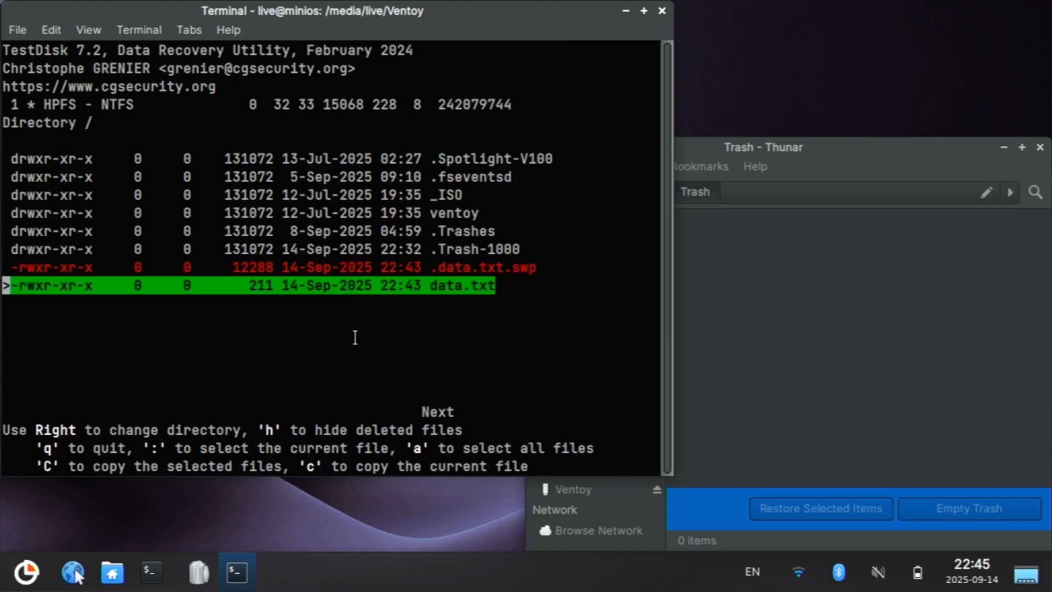
key("c")
type("ls")
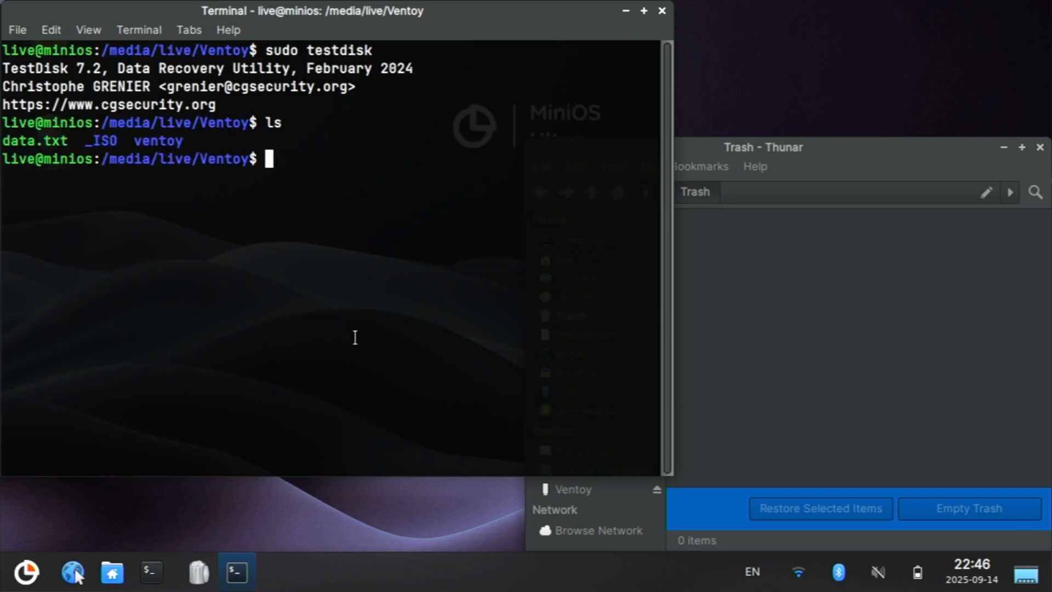
- Display the recovered data.txt, clear the screen and change to the home directory
type("cat data.txt")
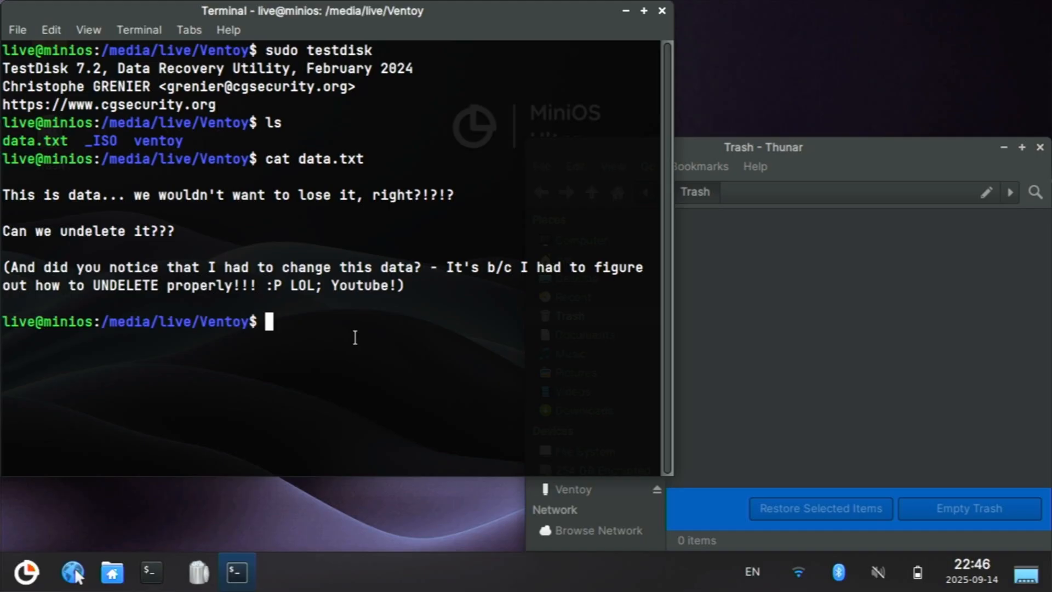
type("clear")
type("cd")
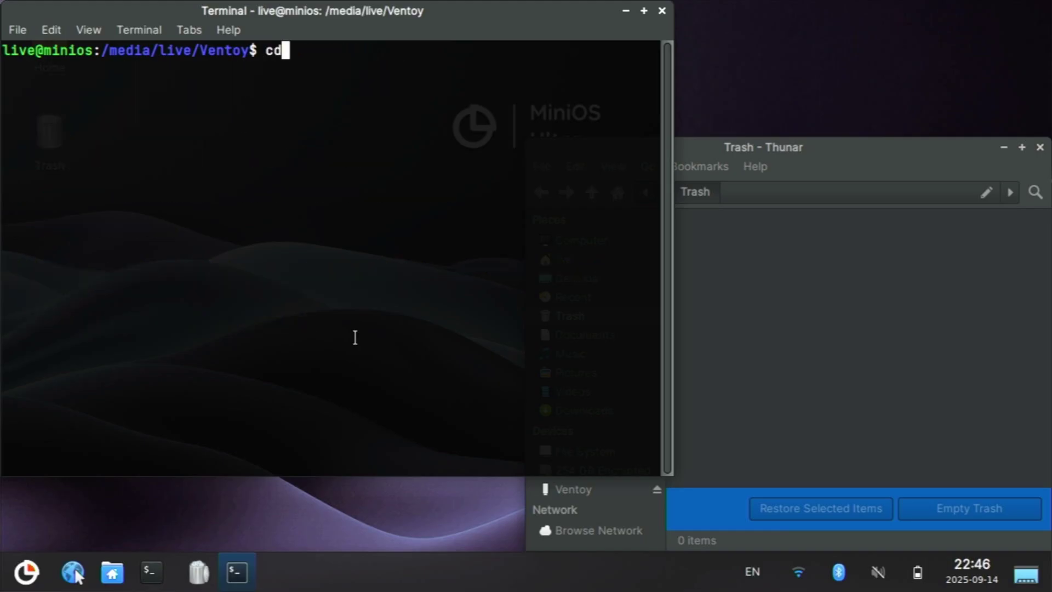
key("Return")
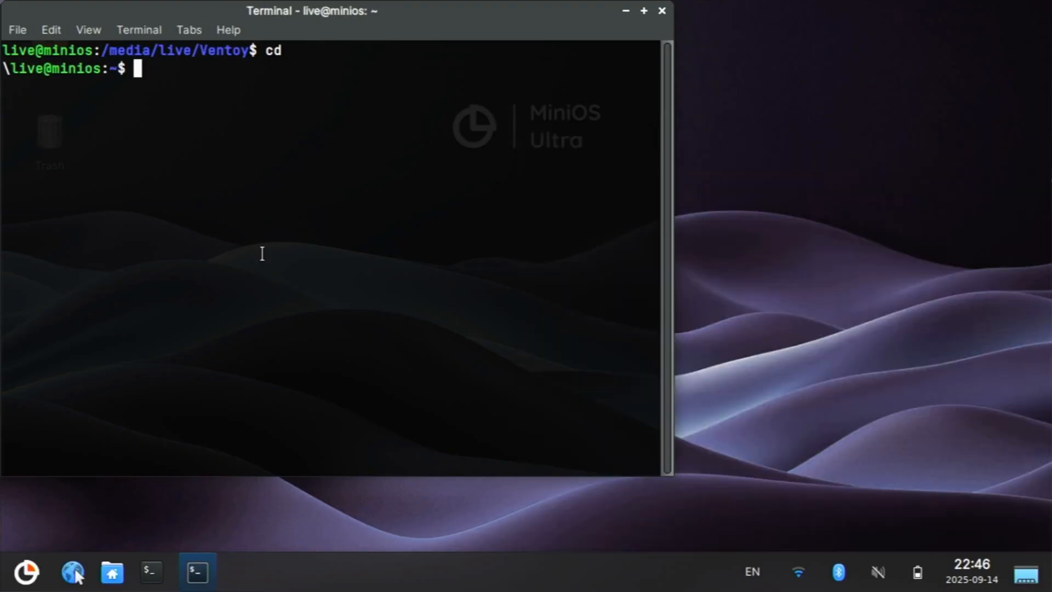
- Browse All Applications in the Whisker menu
left_click(26, 576)
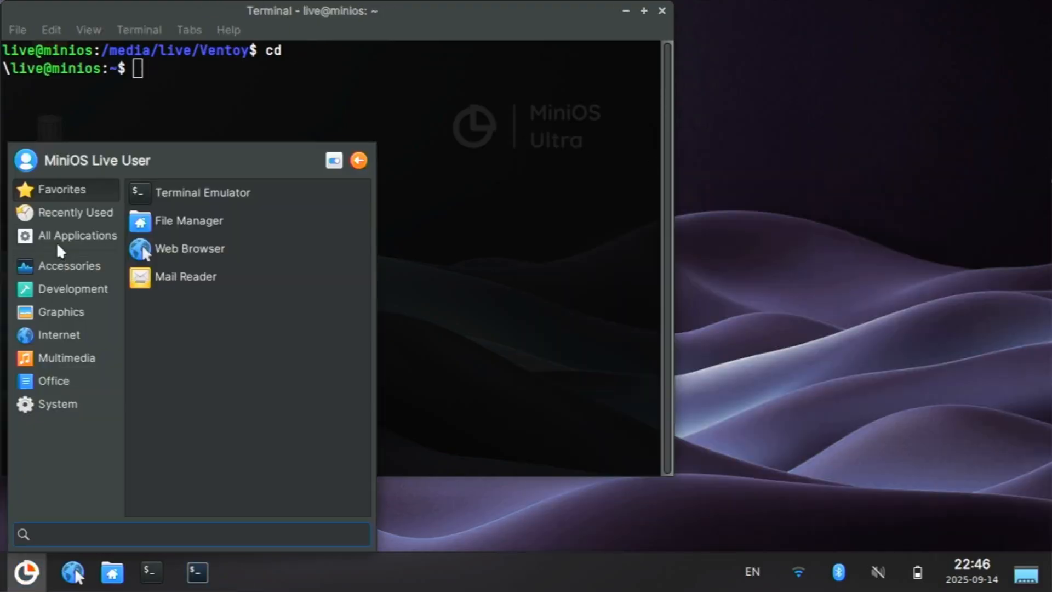
left_click(77, 235)
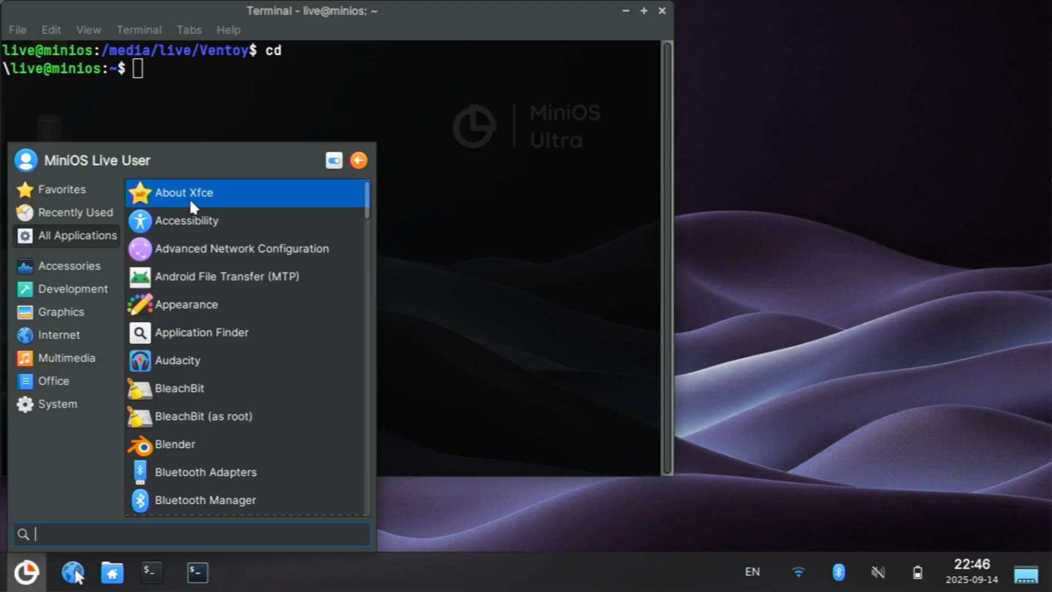
scroll("down", 3)
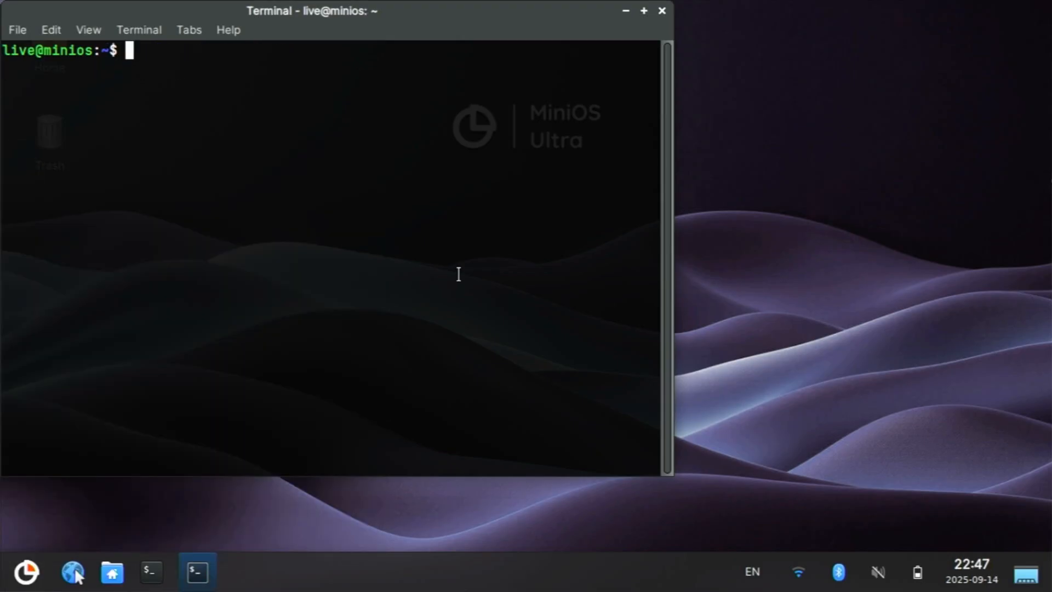
- Write 'this is data.... persistent??? we'll see.' into persistent.txt with vim and save
type("vim")
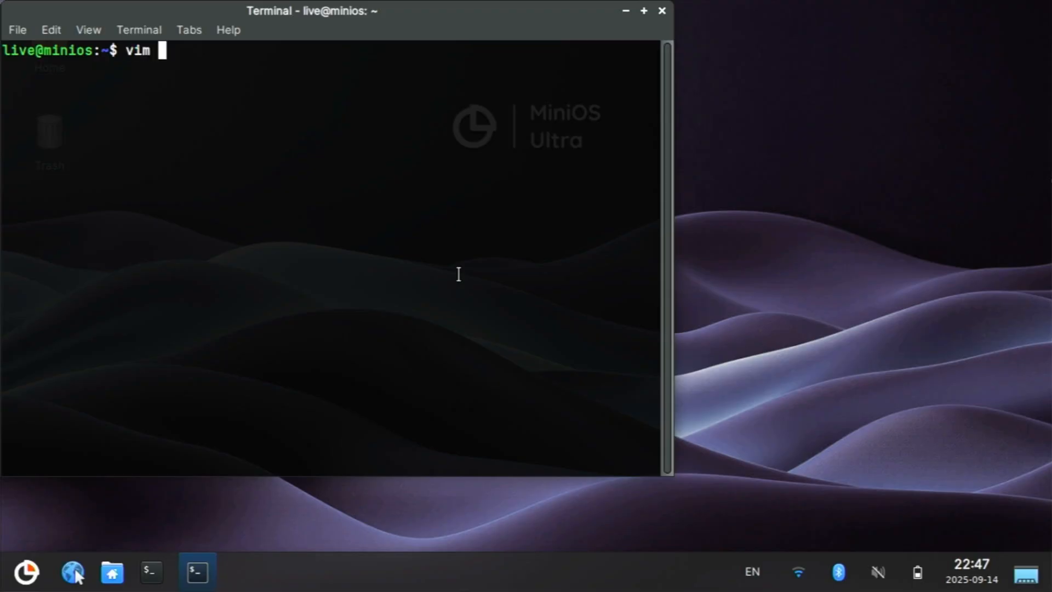
type("persistent.")
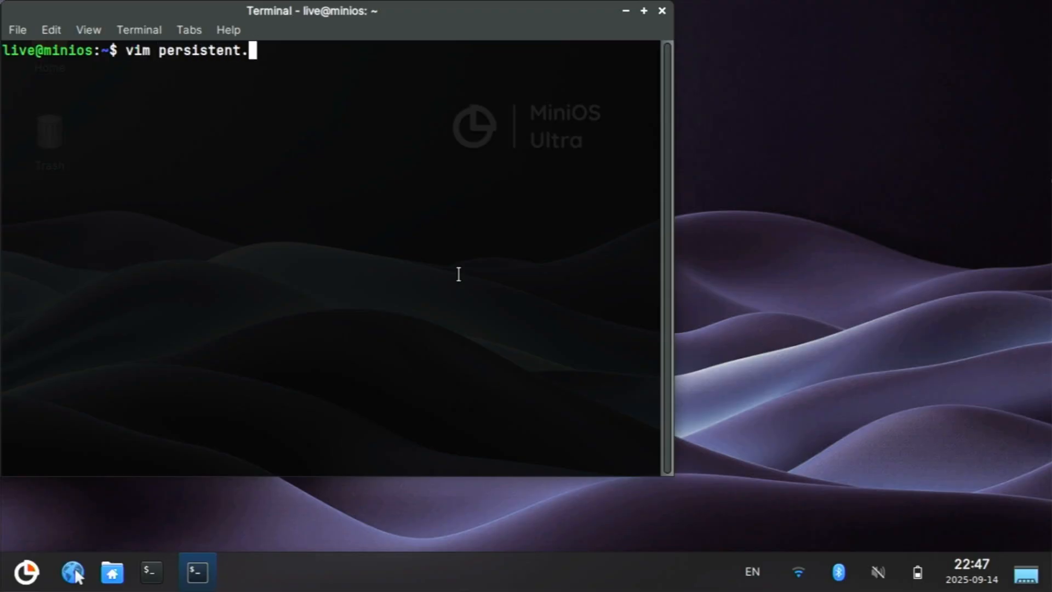
type("this is da")
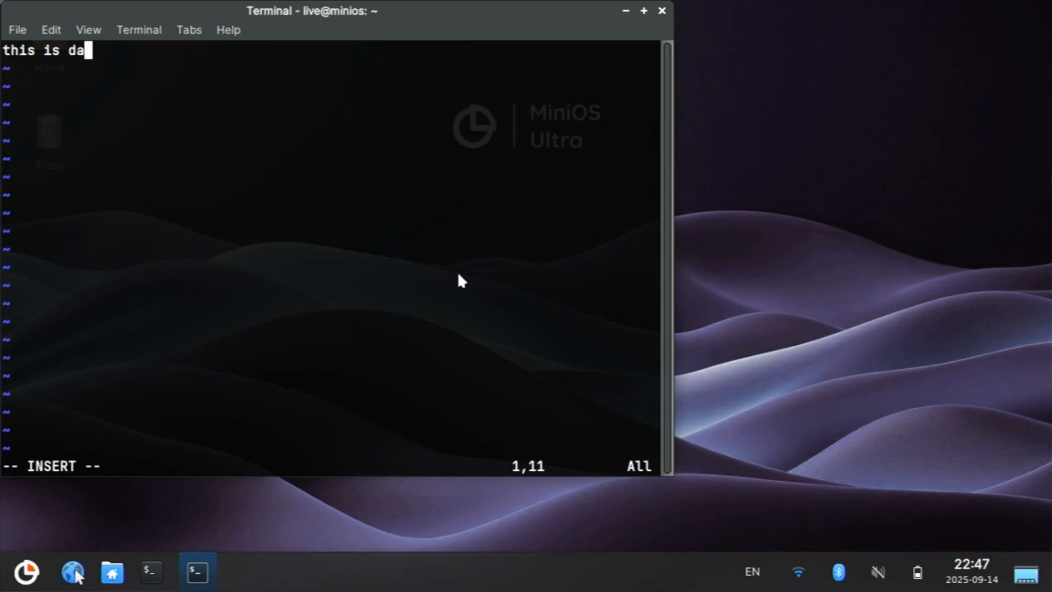
type("ta.... persis")
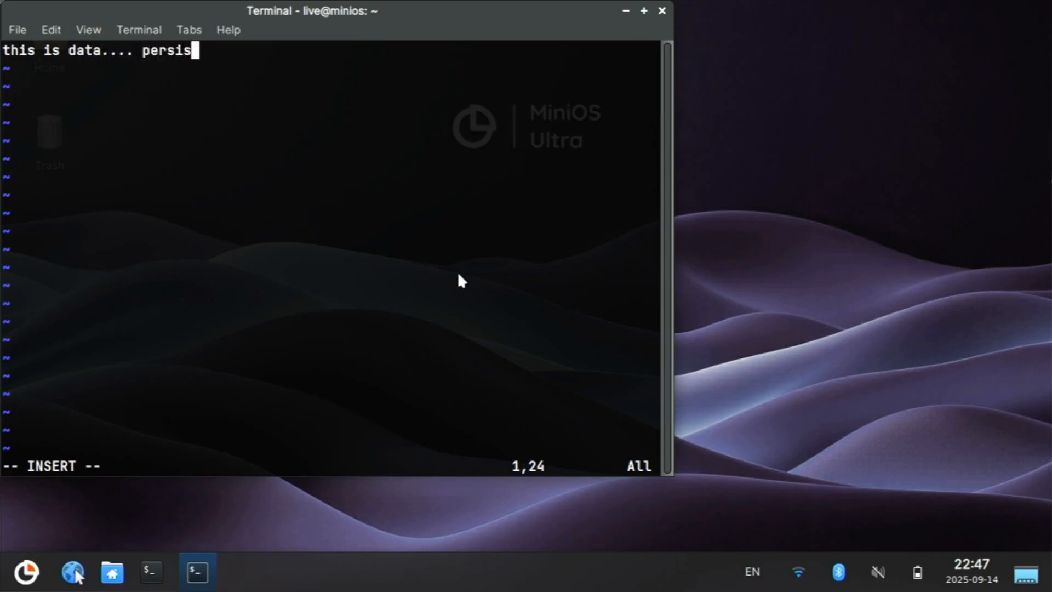
type("tent??? we'll see.")
left_click(330, 467)
type(":w")
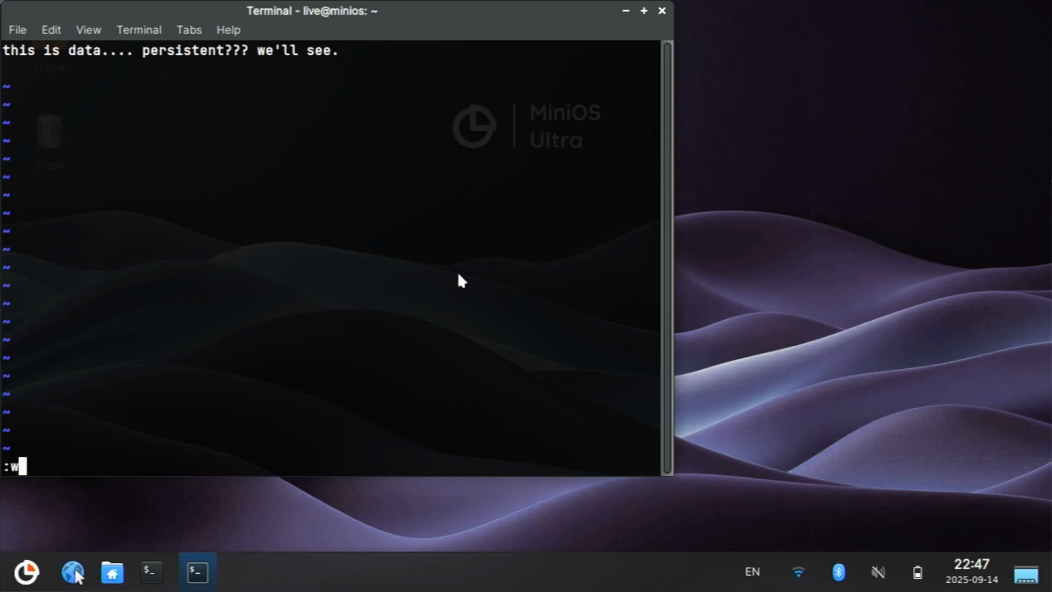
key("Return")
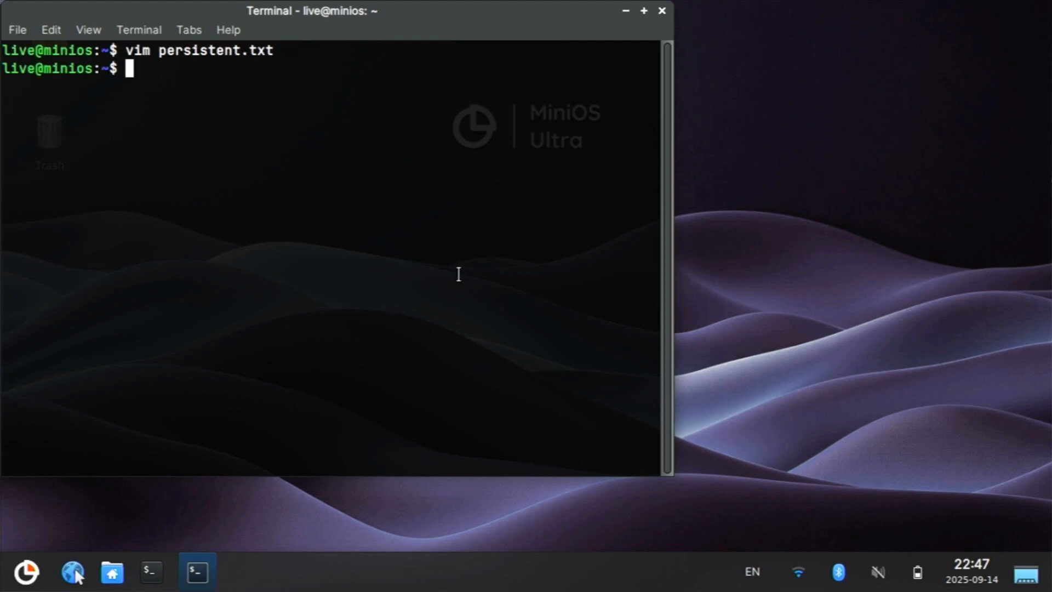
- Install btop with sudo apt install btop, then restart with sudo reboot now
type("sudo")
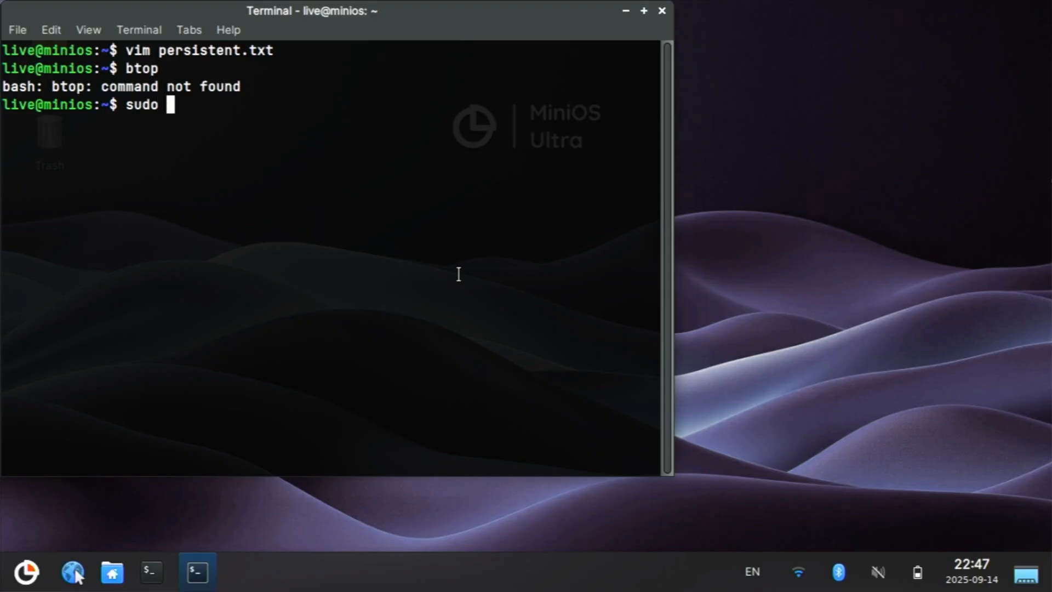
type("apt install btop")
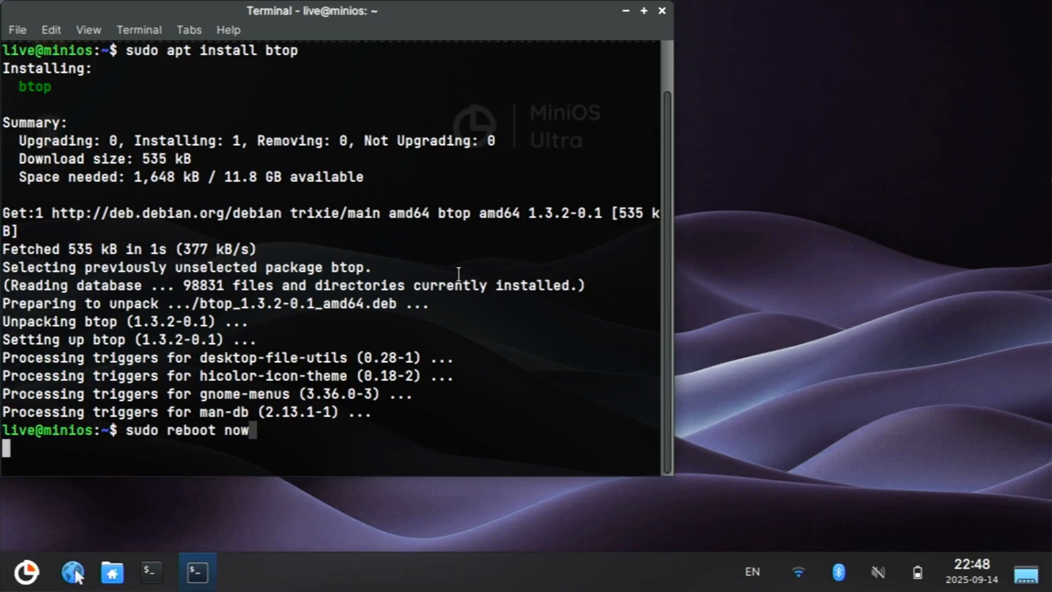
key("Return")
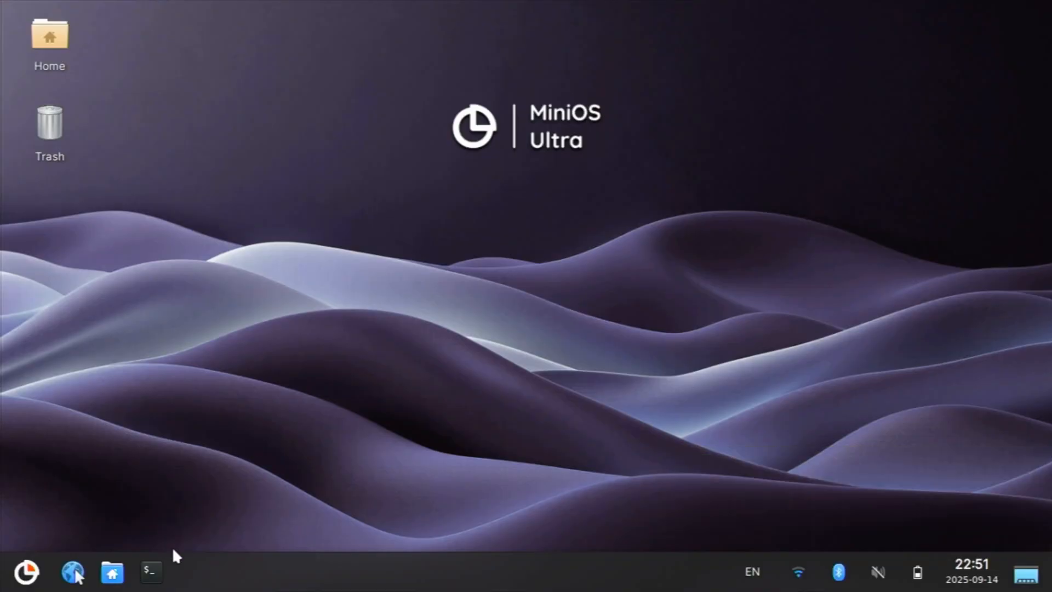
- Launch a new Xfce Terminal window from the taskbar after the reboot
left_click(150, 574)
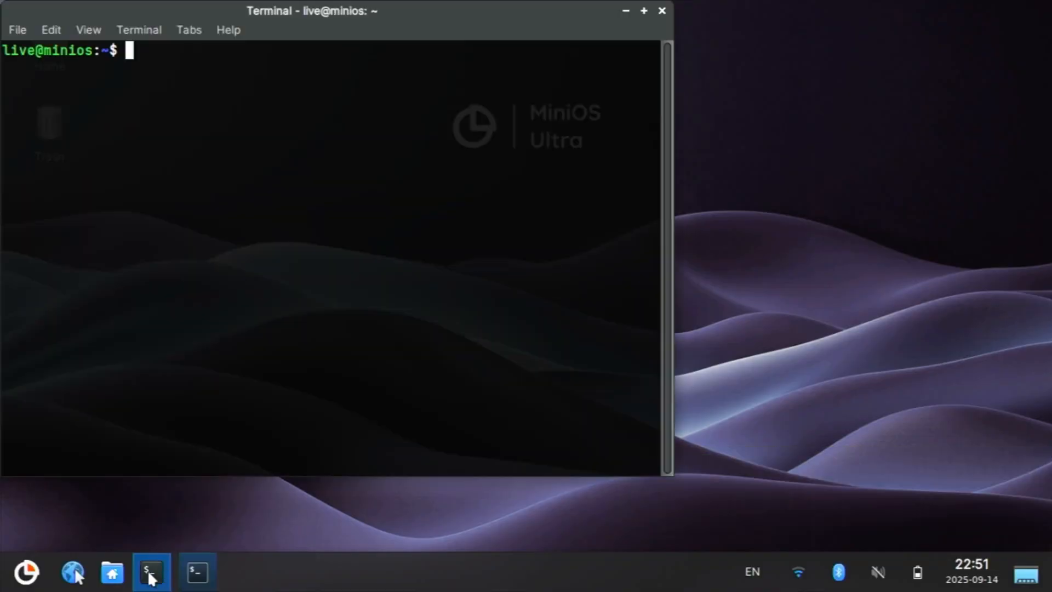